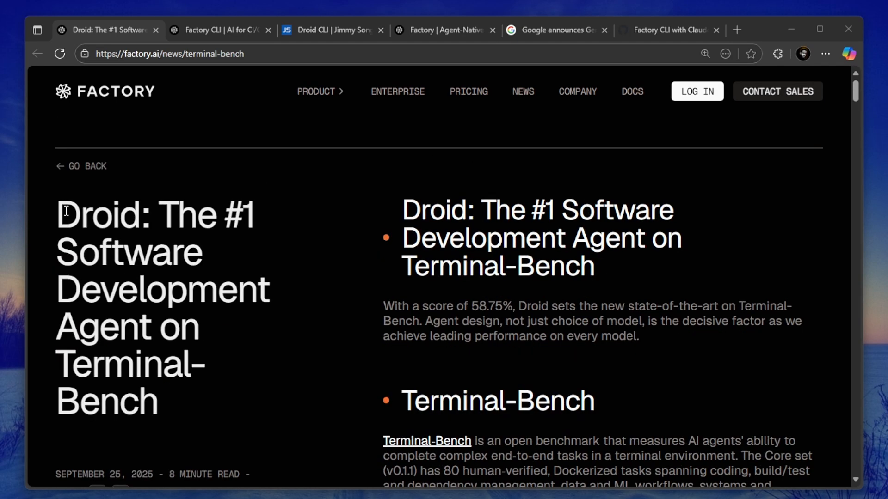
Step: Highlight the Droid Terminal-Bench article title, then scroll to the Terminal-Bench heading
double_click(436, 210)
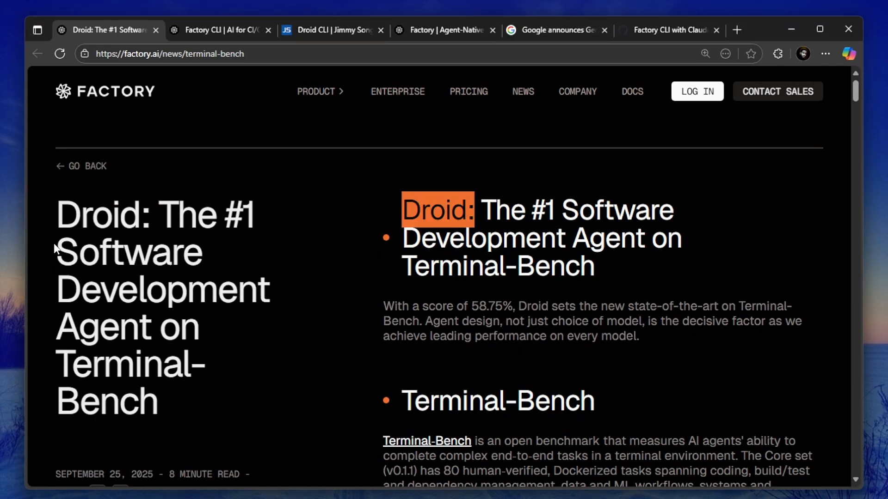
left_click(221, 29)
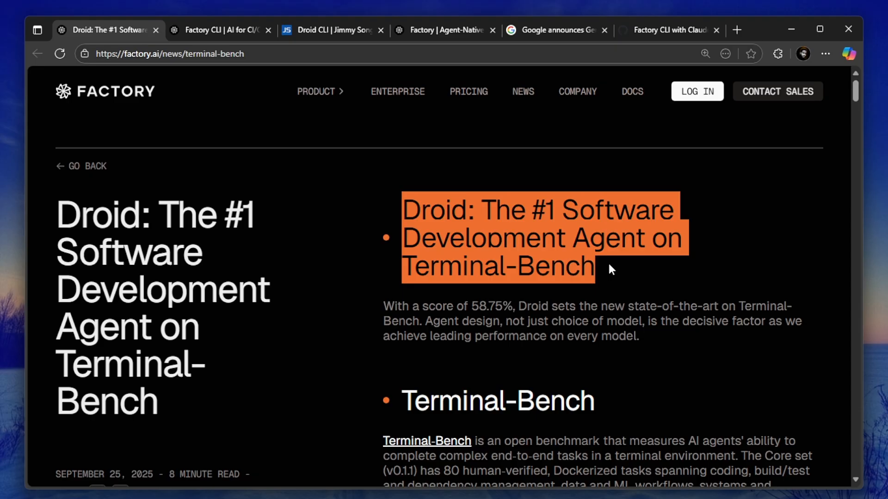
scroll("down", 3)
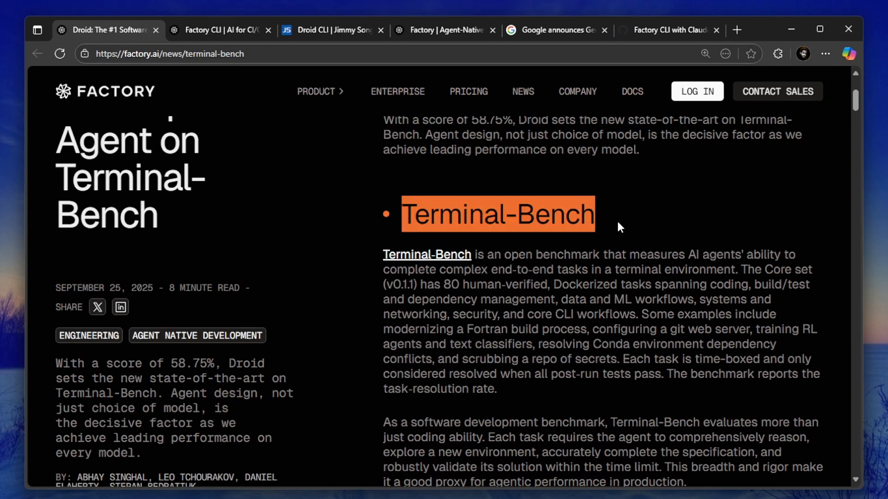
scroll("up", 3)
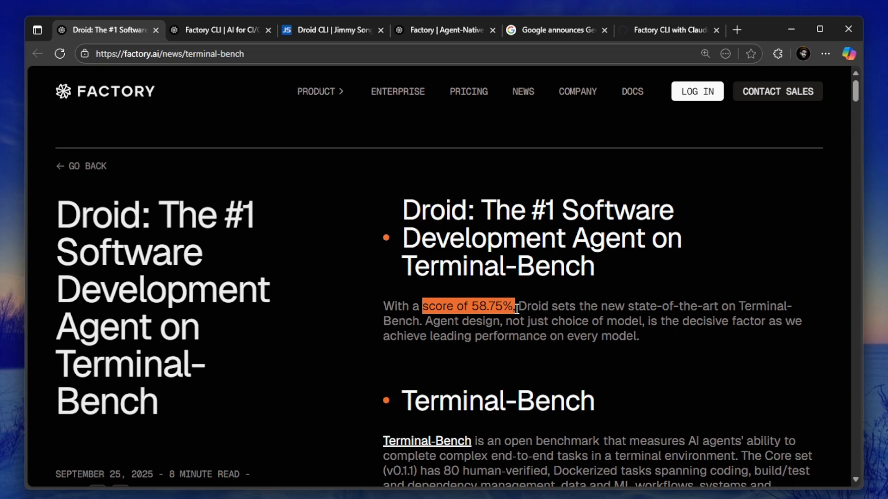
scroll("down", 3)
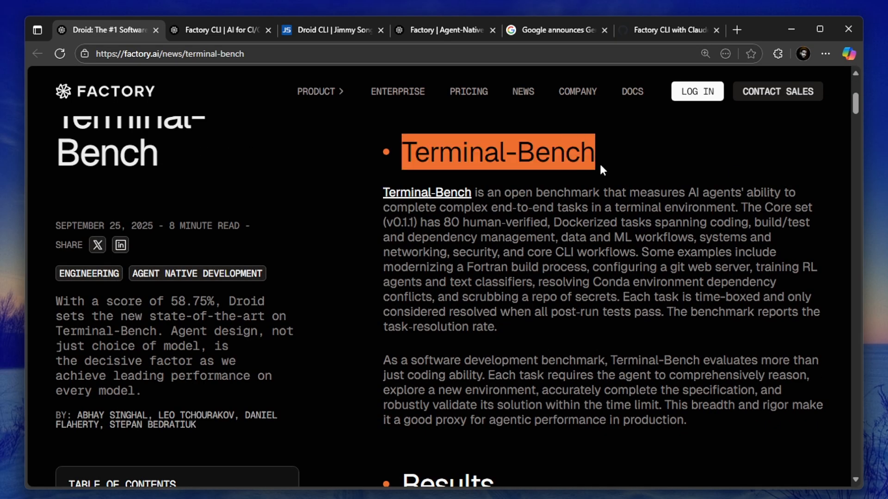
mouse_move(513, 252)
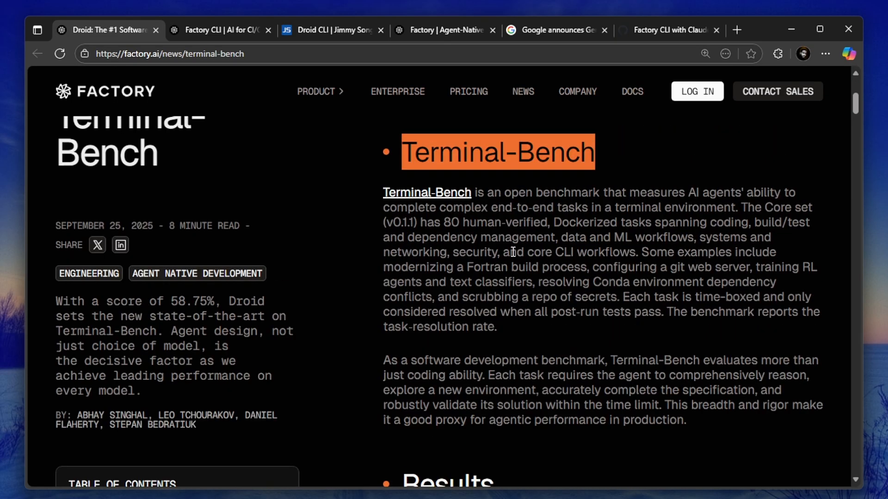
scroll("down", 3)
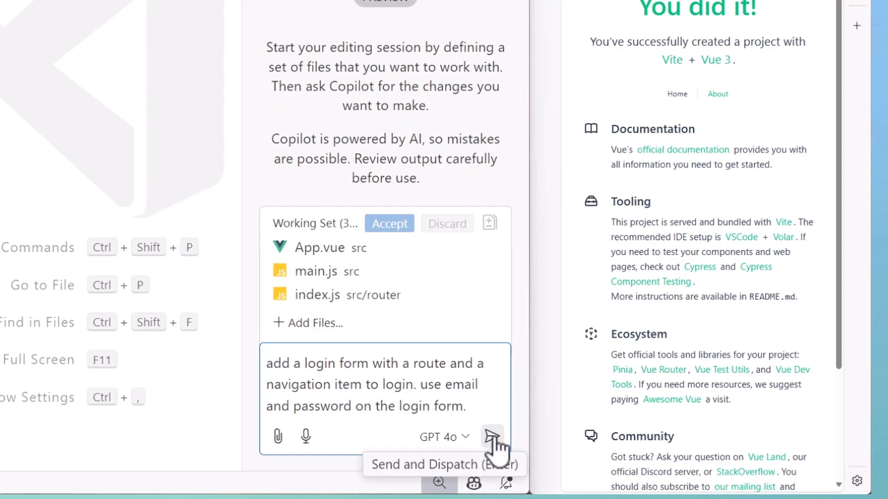
Step: Send the Vue login-form prompt, accept all Copilot edits, and request restyled form styling
left_click(492, 436)
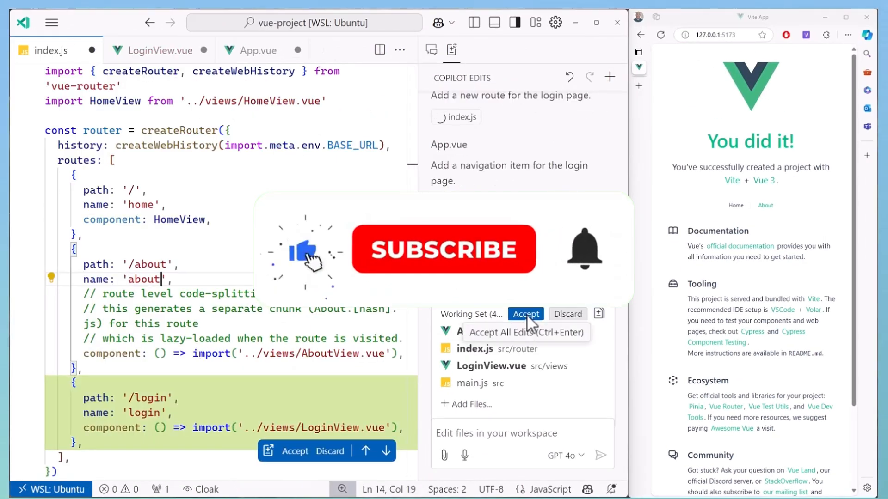
left_click(525, 313)
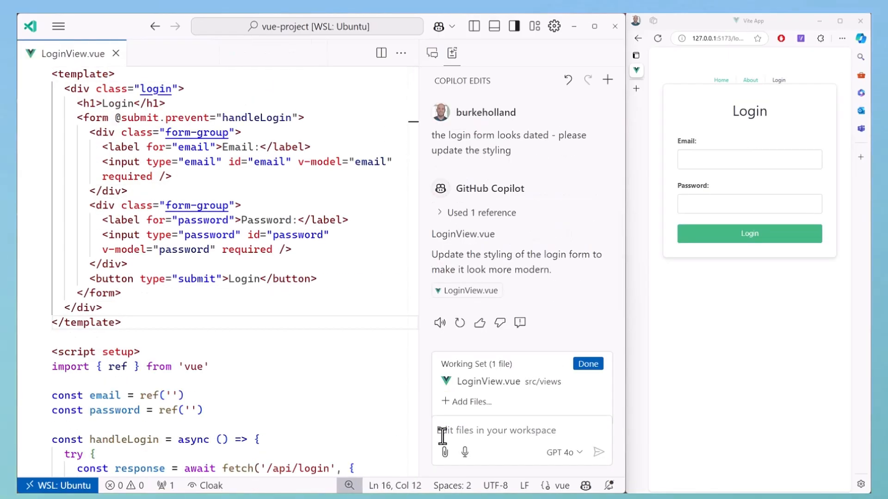
left_click(599, 451)
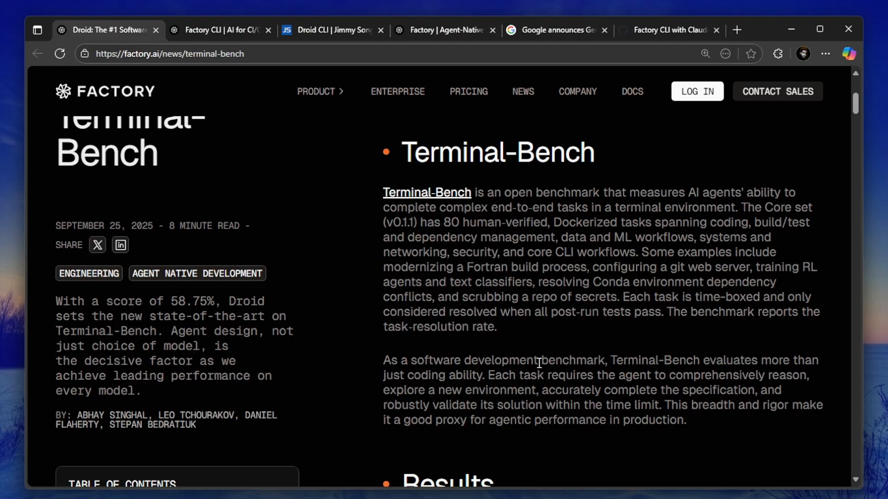
Step: Scroll past the leaderboard and accuracy charts to System and environment awareness, highlighting paragraphs
scroll("down", 3)
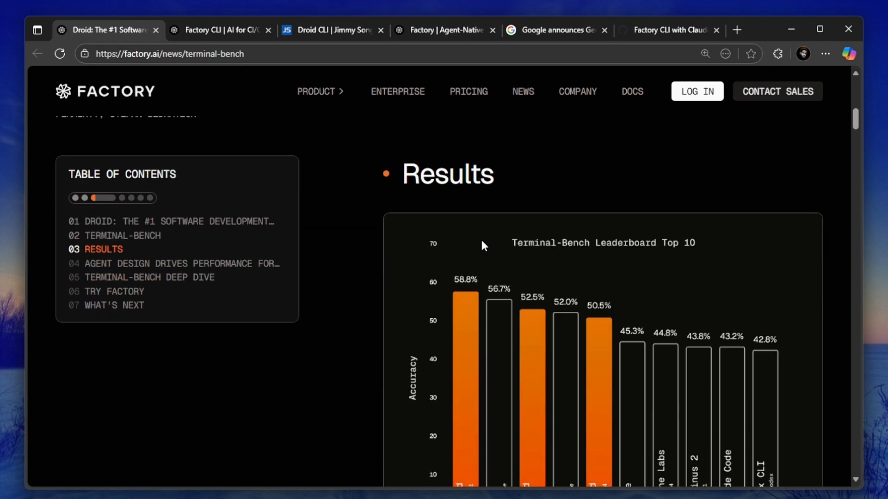
scroll("down", 3)
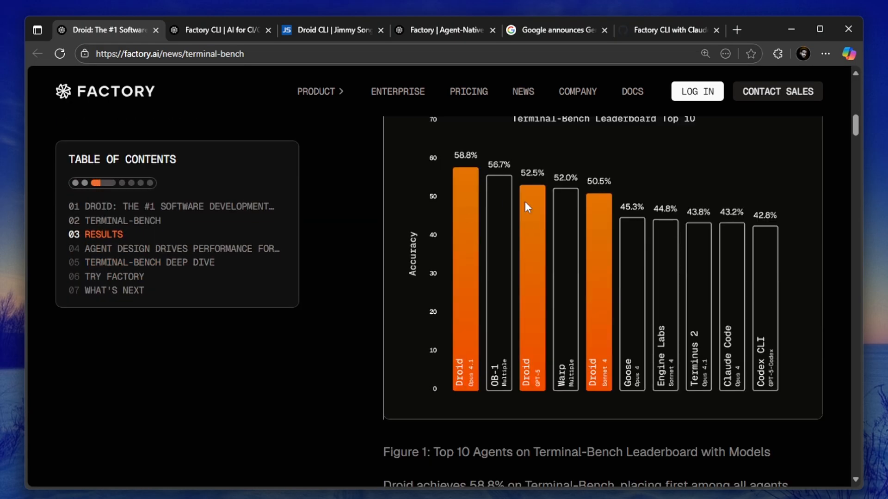
scroll("up", 3)
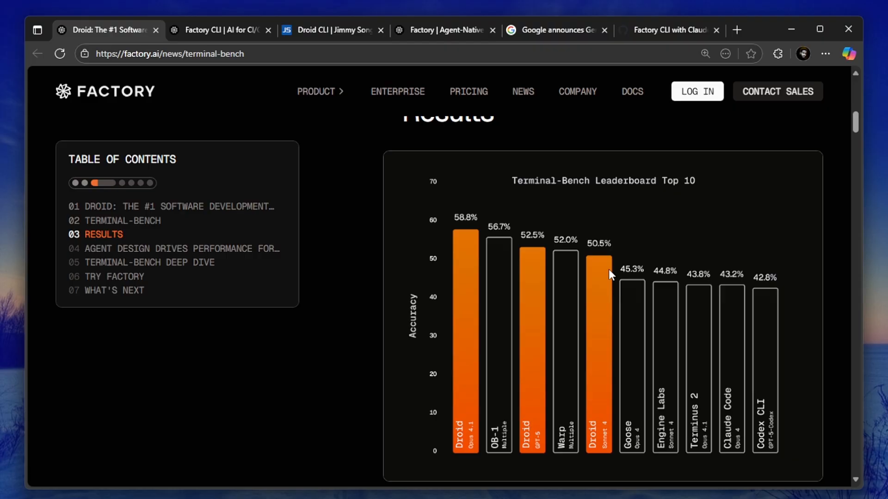
scroll("down", 3)
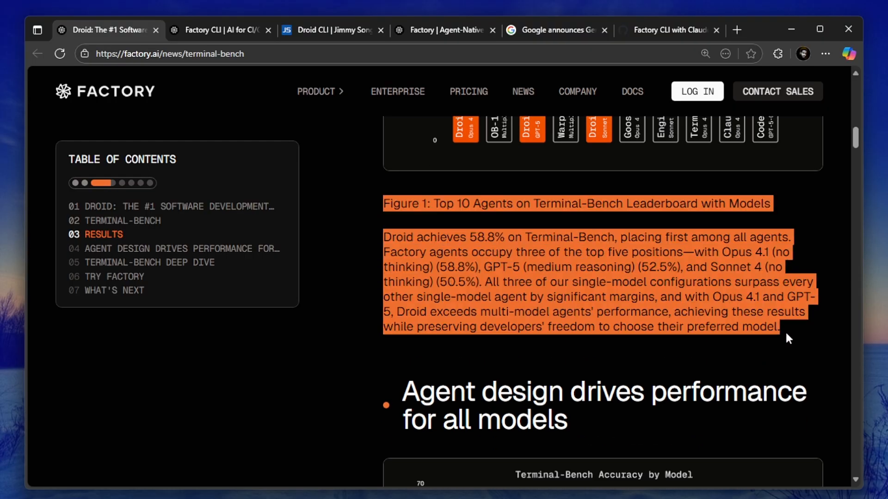
scroll("down", 3)
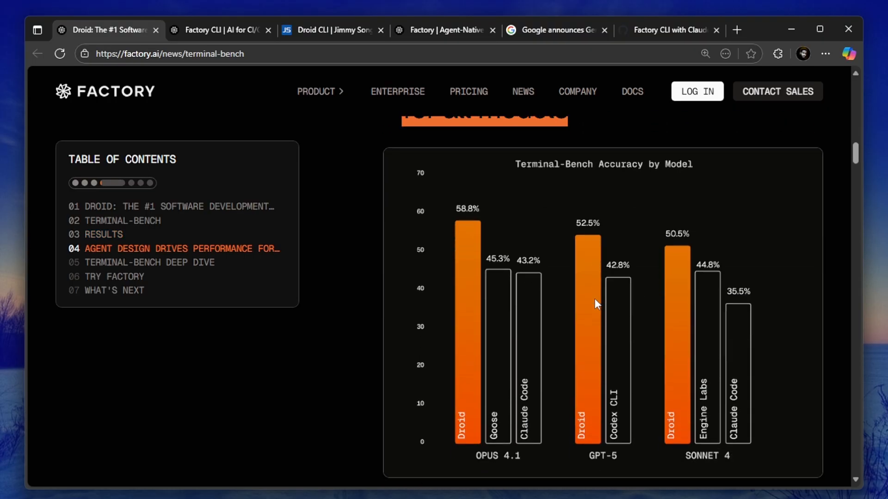
mouse_move(547, 406)
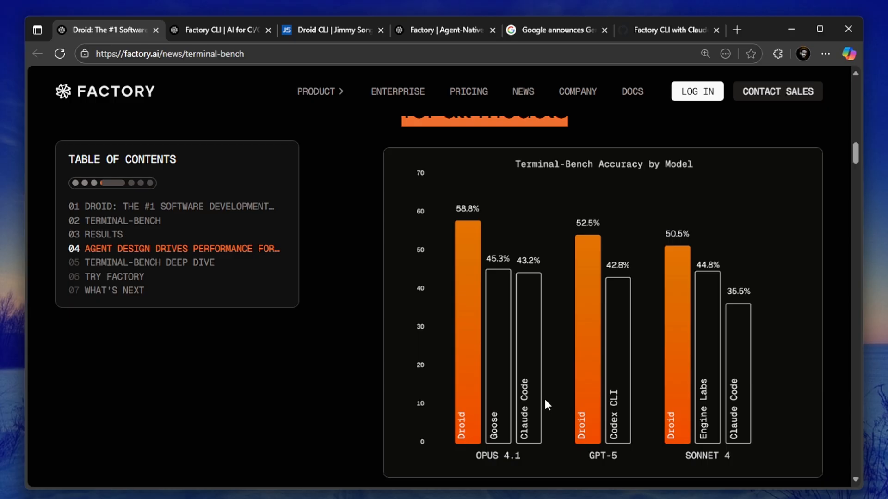
scroll("down", 3)
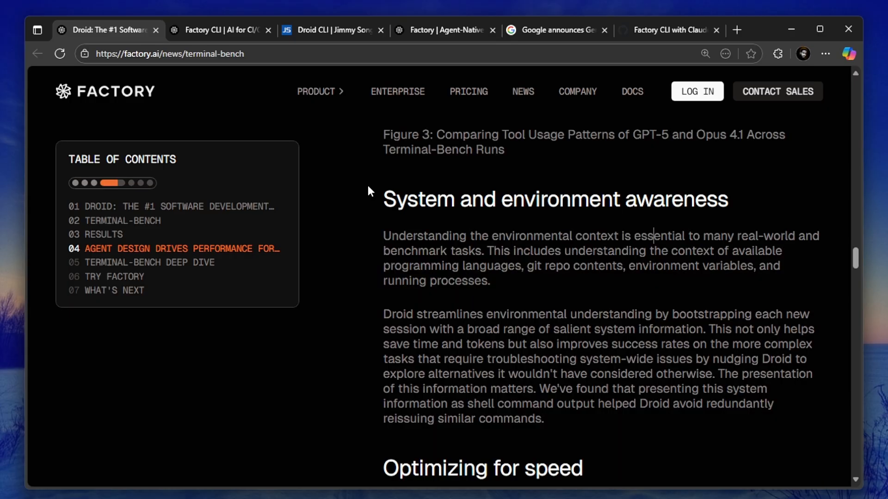
double_click(555, 199)
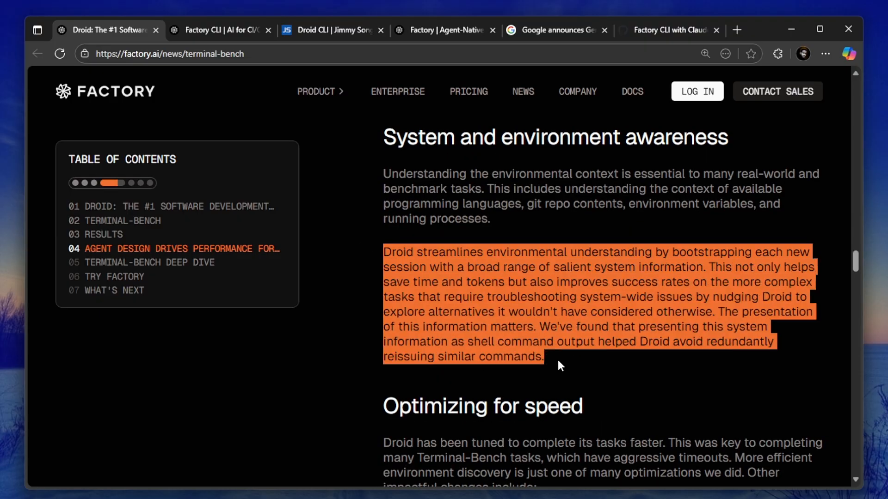
mouse_move(569, 331)
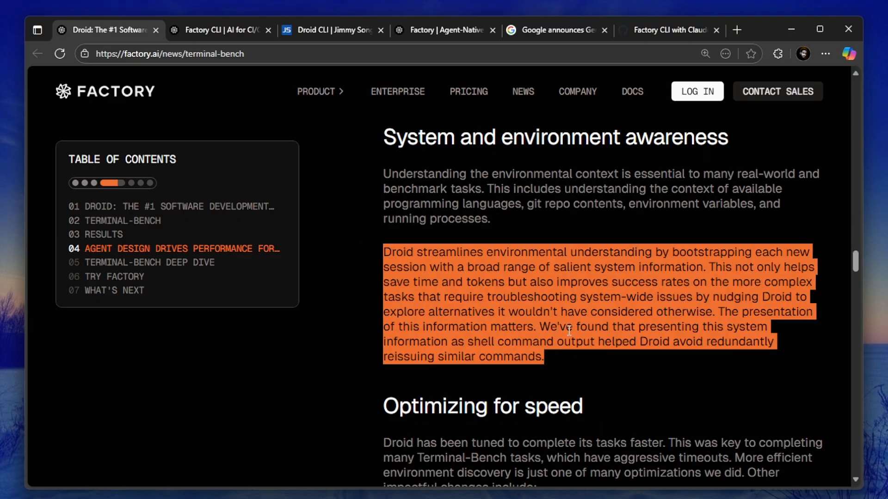
mouse_move(531, 283)
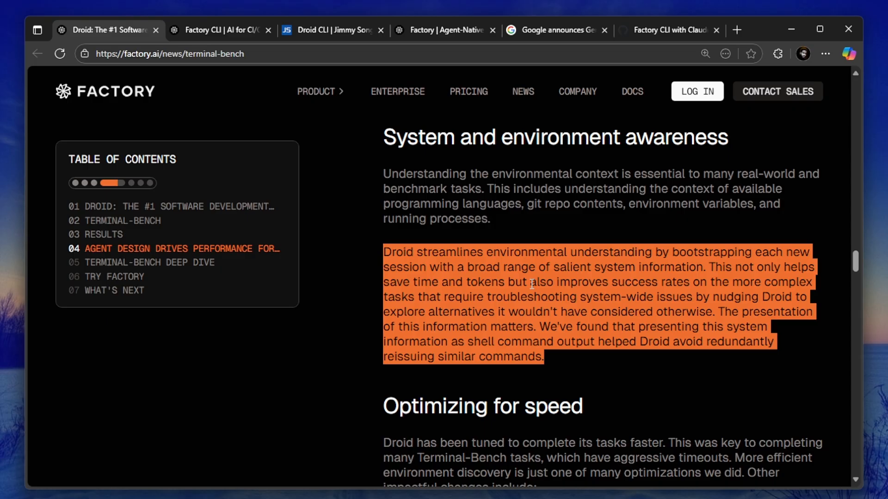
left_click(531, 285)
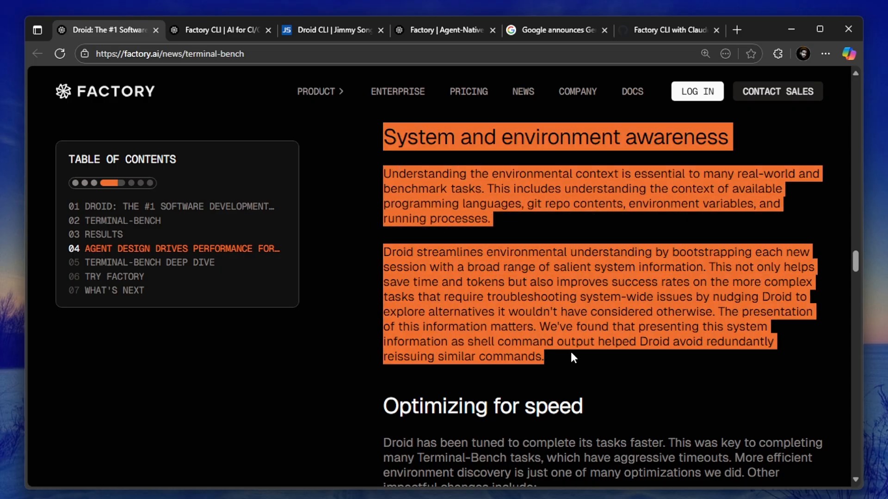
left_click(572, 358)
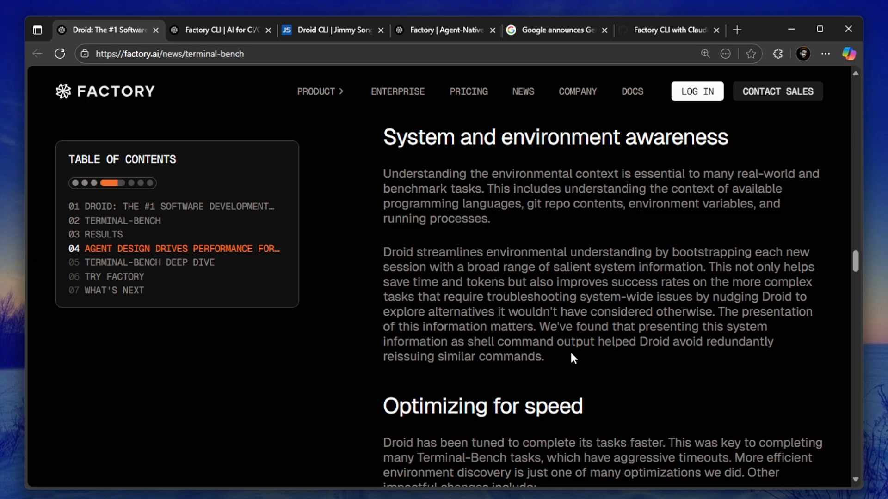
scroll("up", 3)
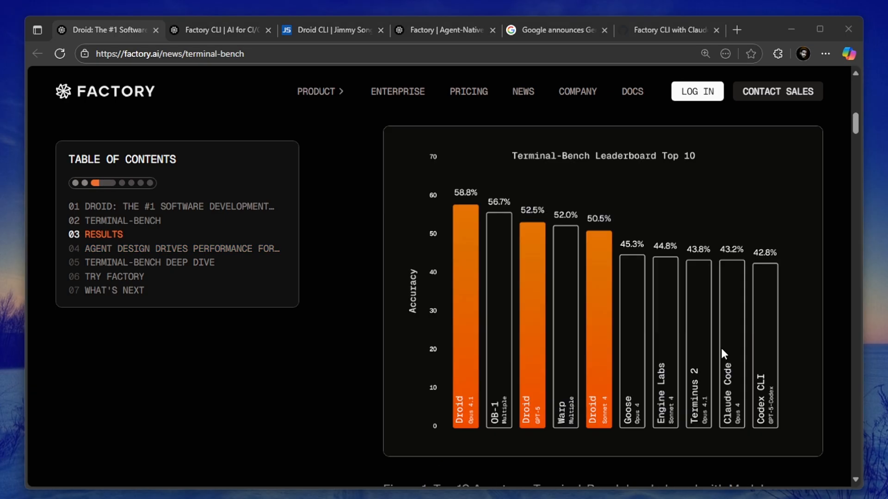
scroll("down", 3)
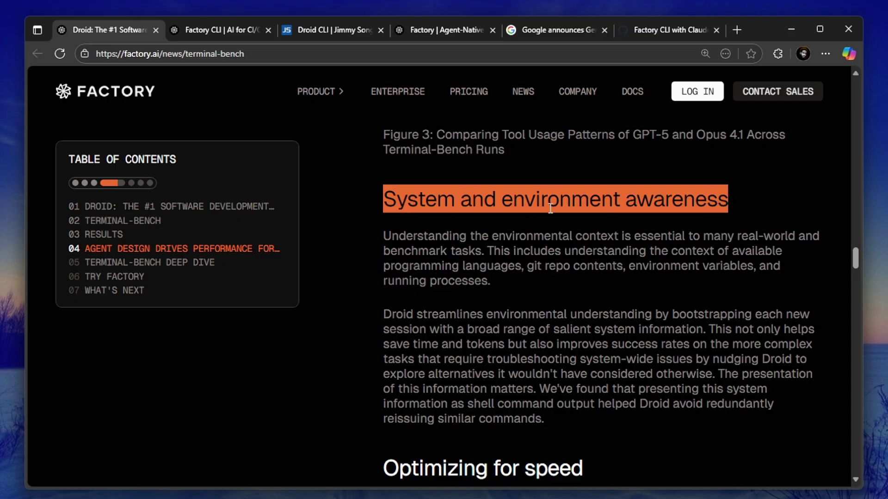
left_click(383, 228)
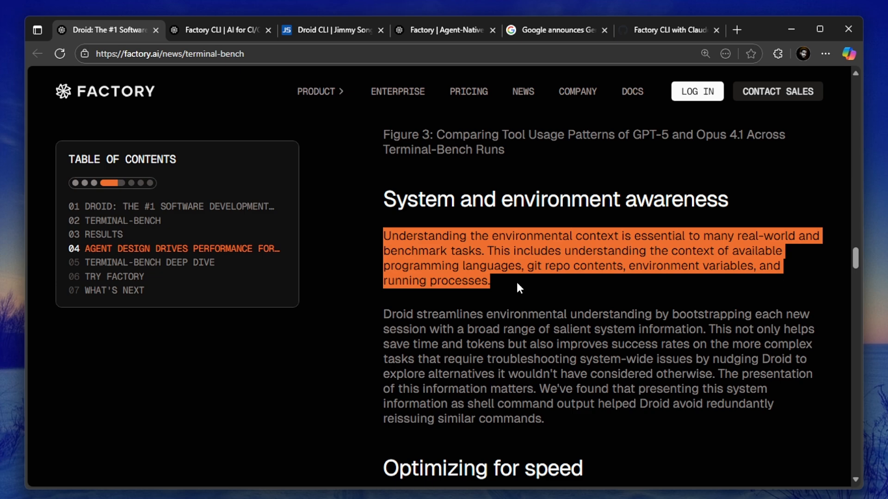
left_click(516, 287)
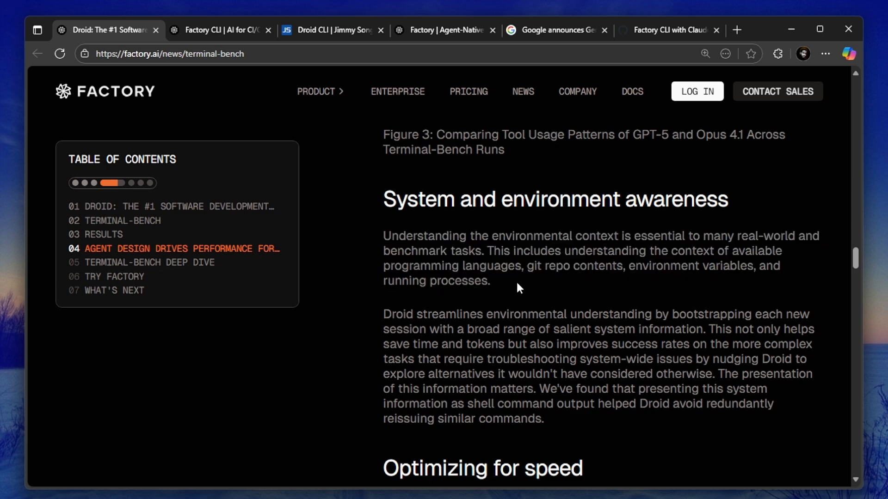
scroll("down", 3)
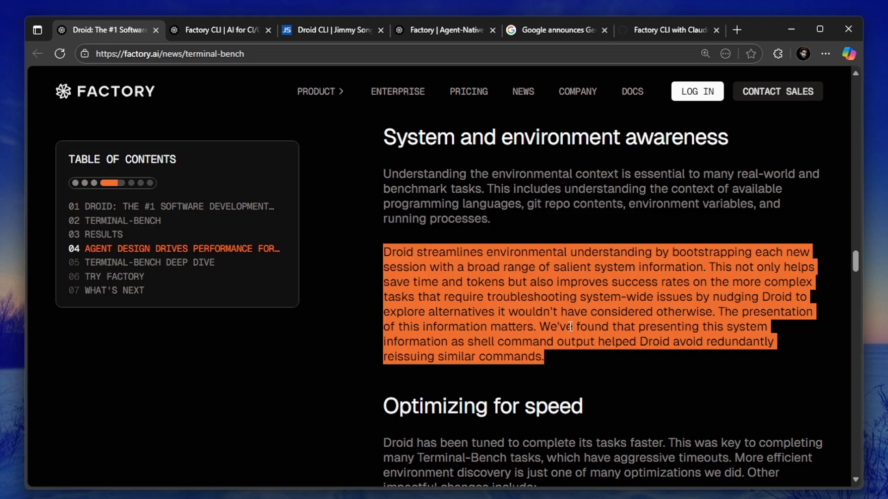
mouse_move(530, 285)
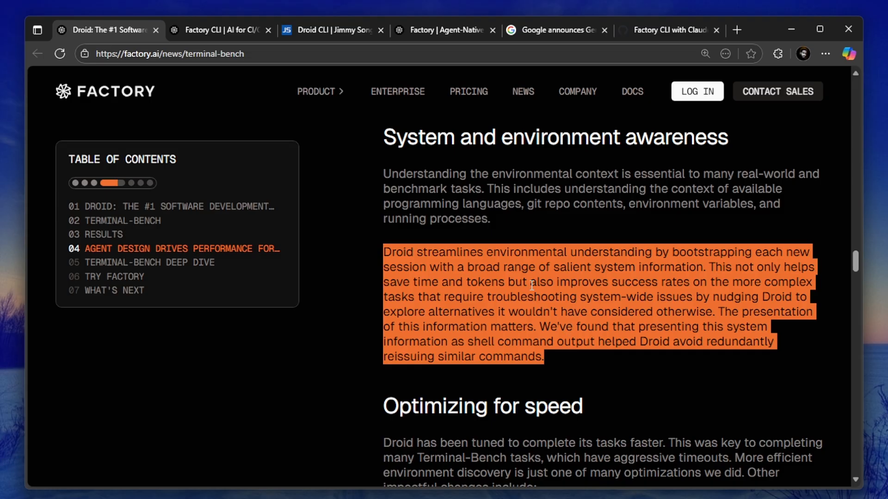
left_click(387, 129)
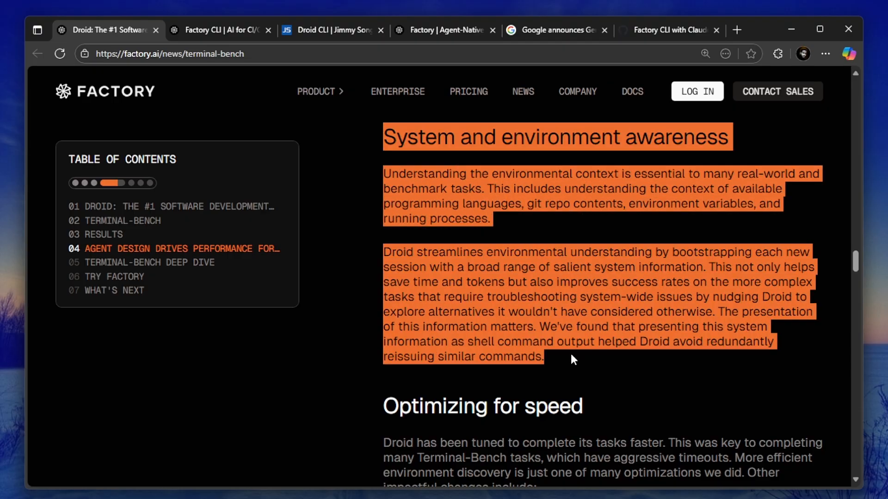
scroll("down", 3)
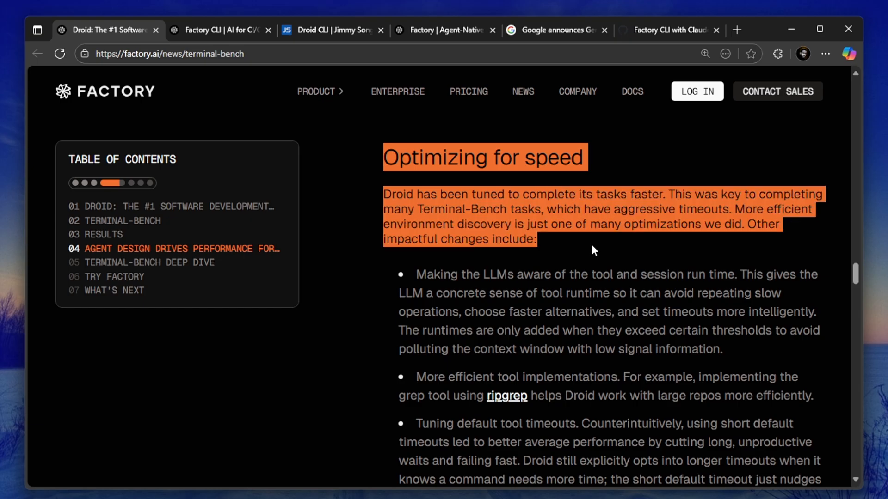
left_click(569, 244)
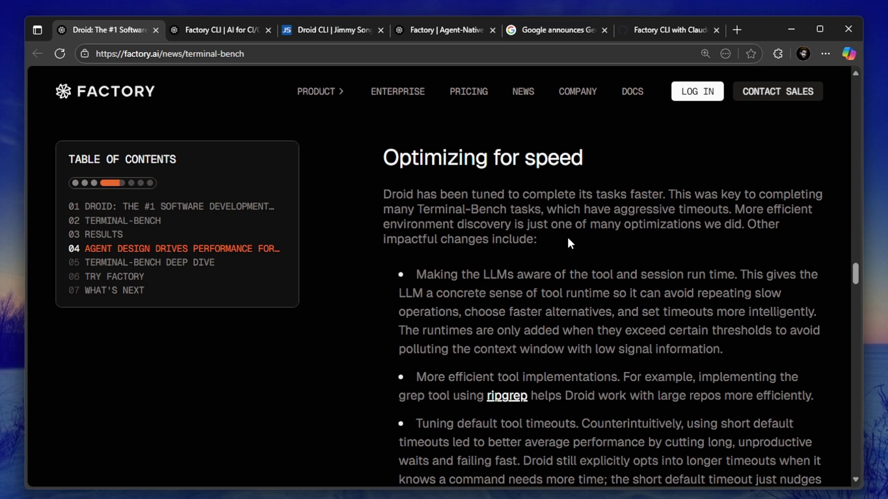
scroll("down", 3)
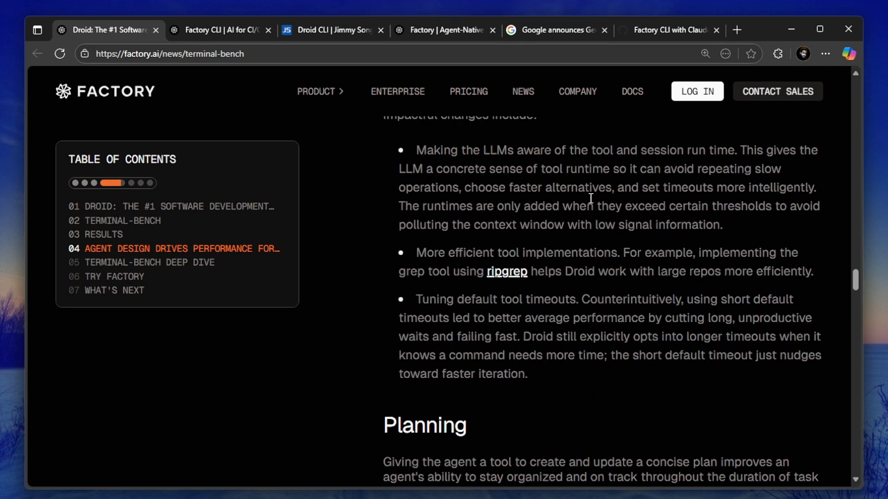
mouse_move(506, 286)
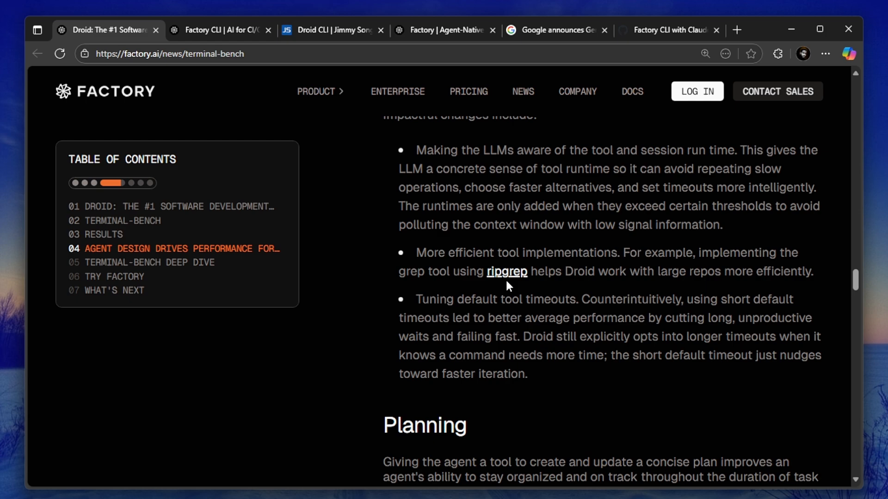
mouse_move(505, 272)
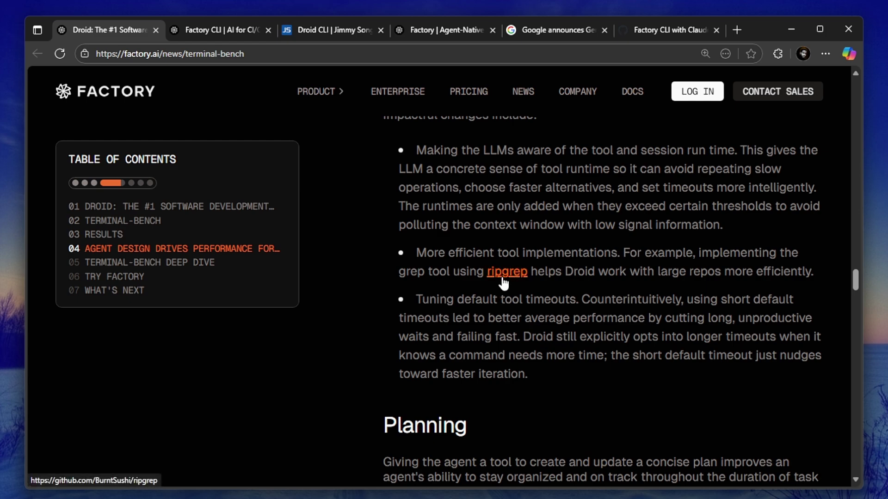
mouse_move(556, 270)
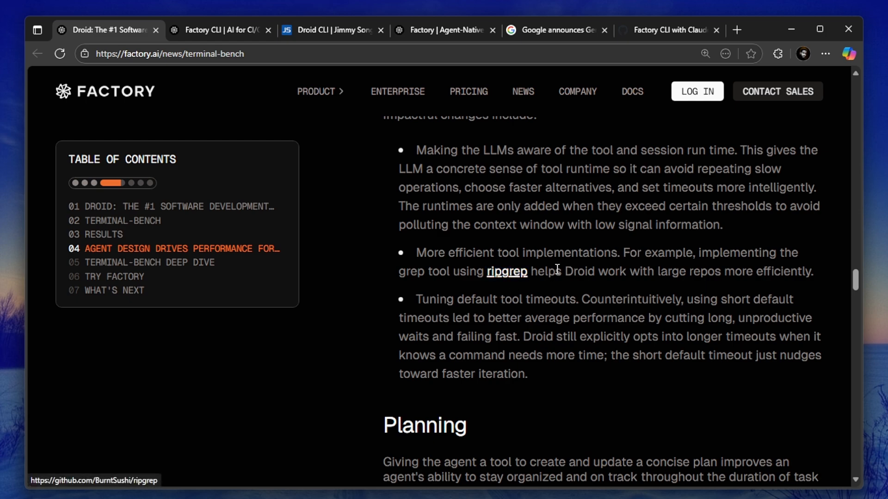
mouse_move(516, 287)
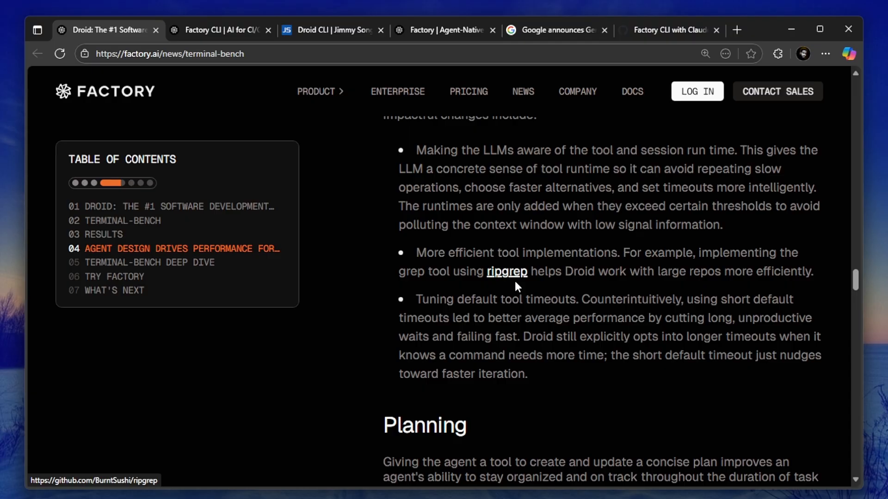
scroll("down", 3)
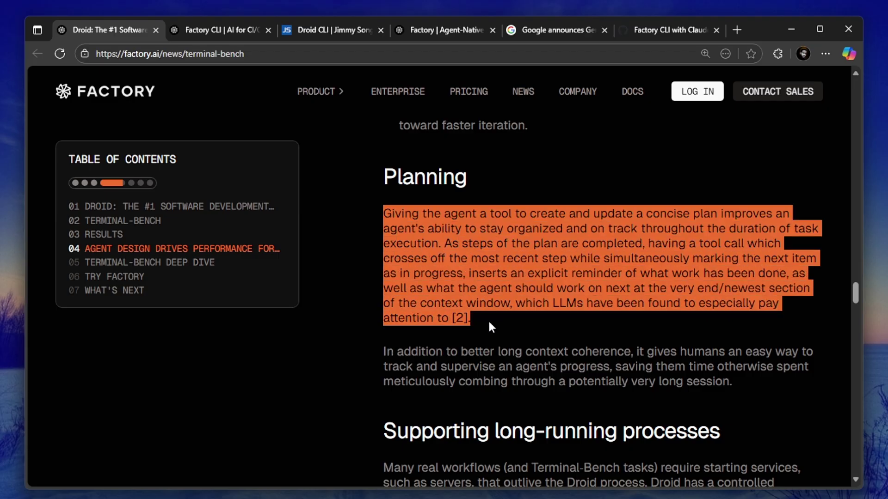
left_click(509, 282)
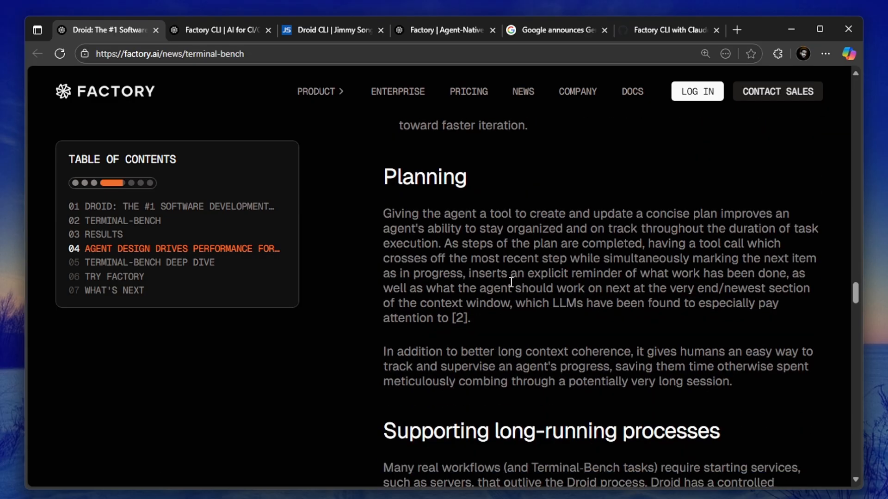
double_click(424, 176)
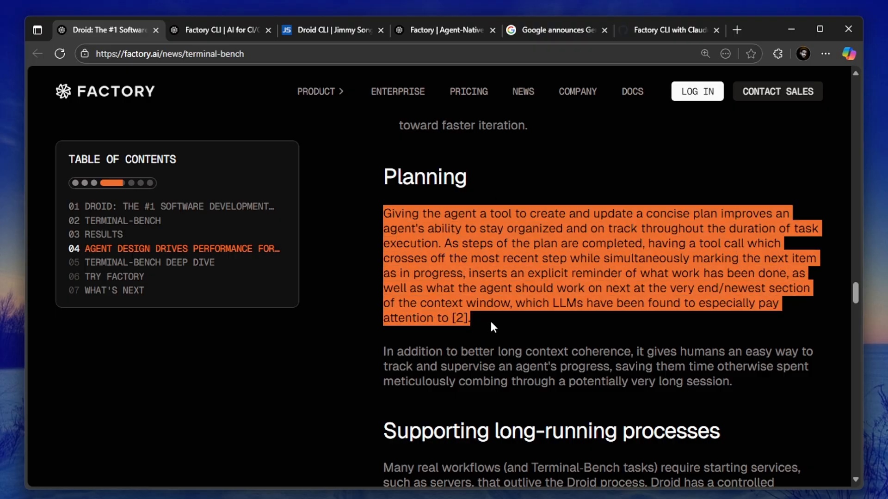
scroll("down", 3)
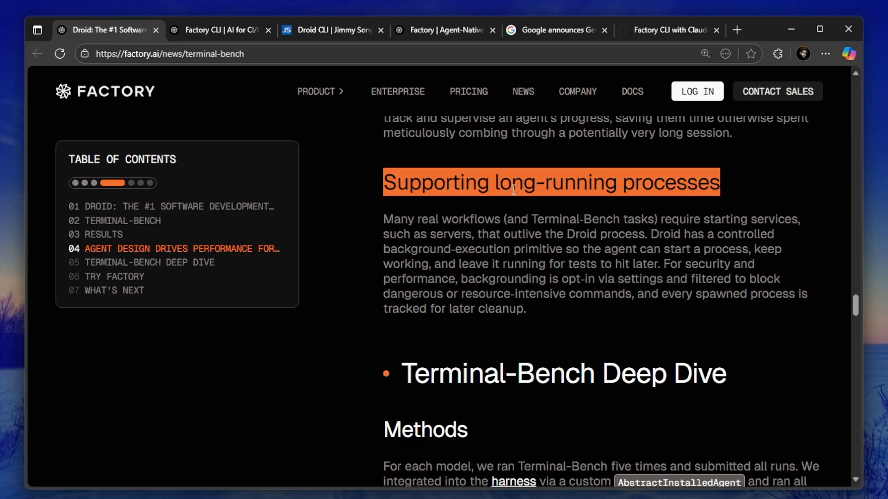
mouse_move(564, 201)
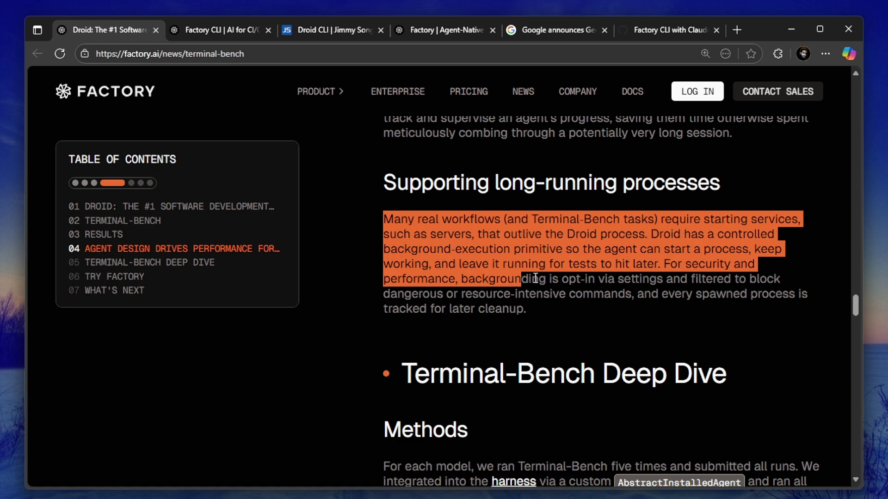
scroll("down", 3)
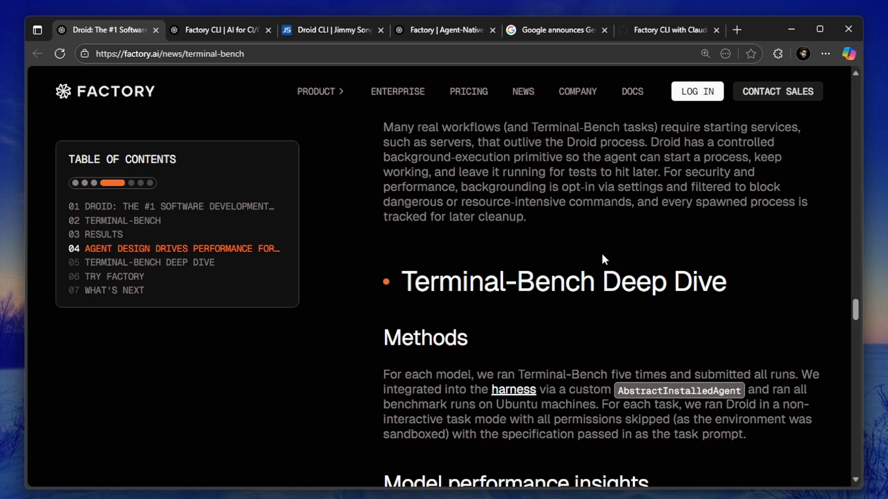
scroll("down", 3)
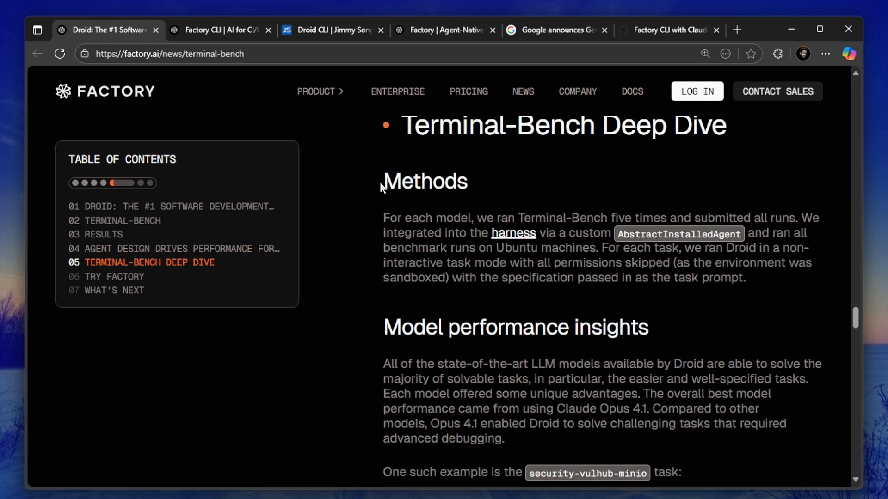
scroll("down", 3)
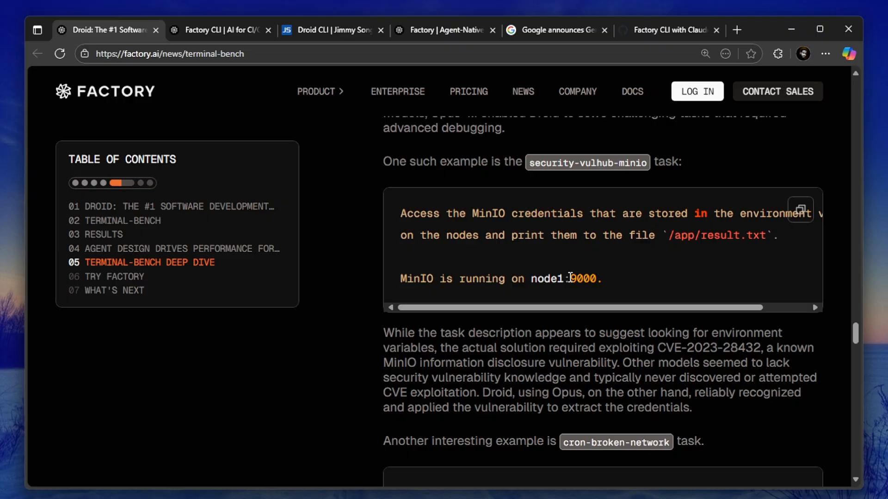
scroll("down", 3)
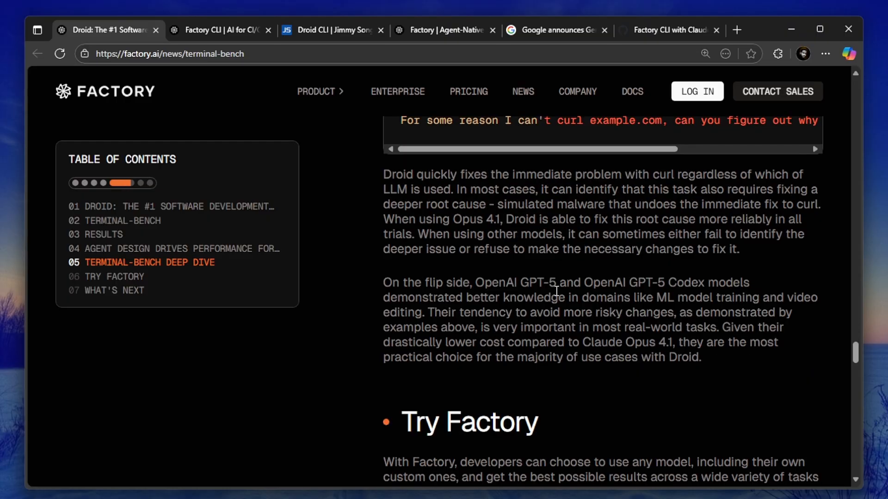
scroll("down", 3)
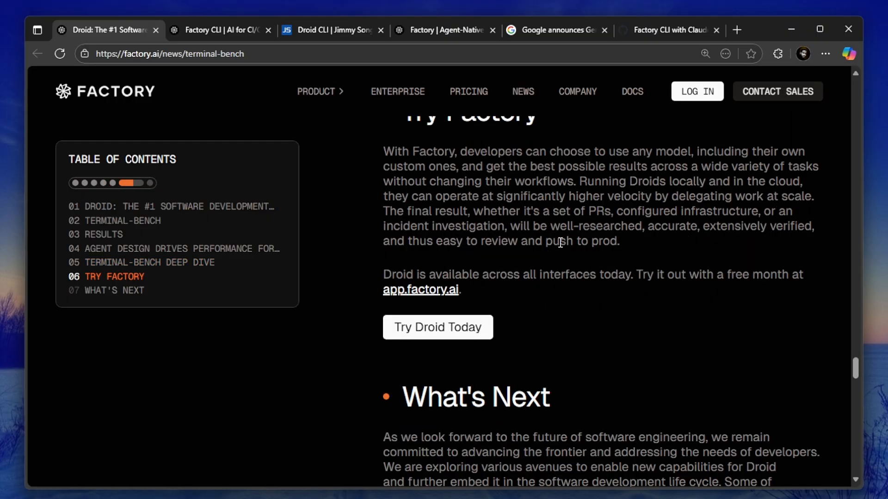
scroll("down", 3)
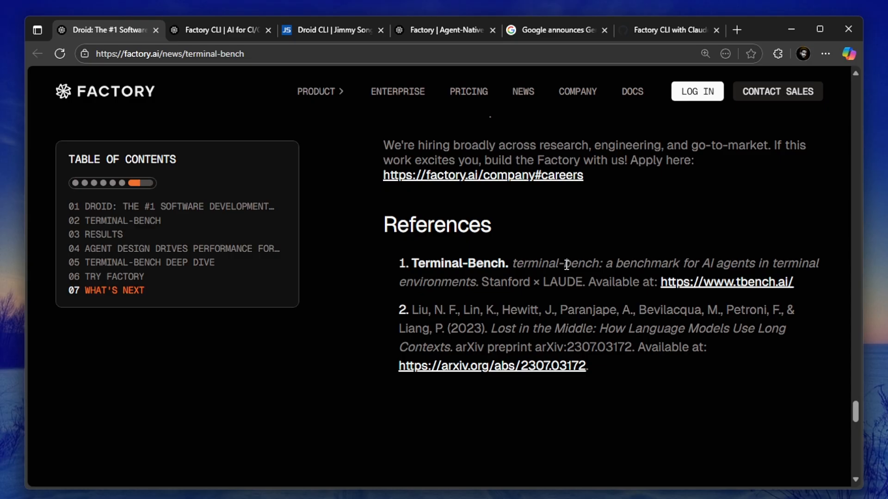
scroll("up", 3)
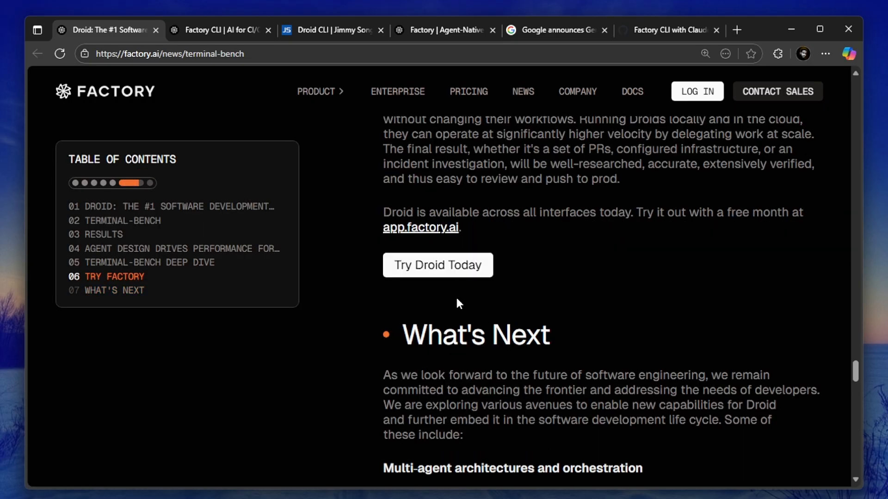
Step: Sign up from Try Droid Today and reach the Install Factory CLI Windows command
left_click(437, 265)
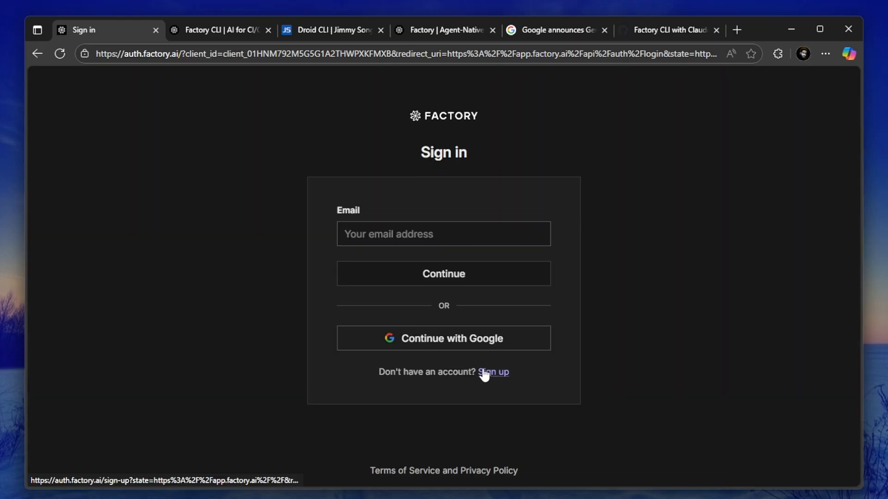
left_click(493, 371)
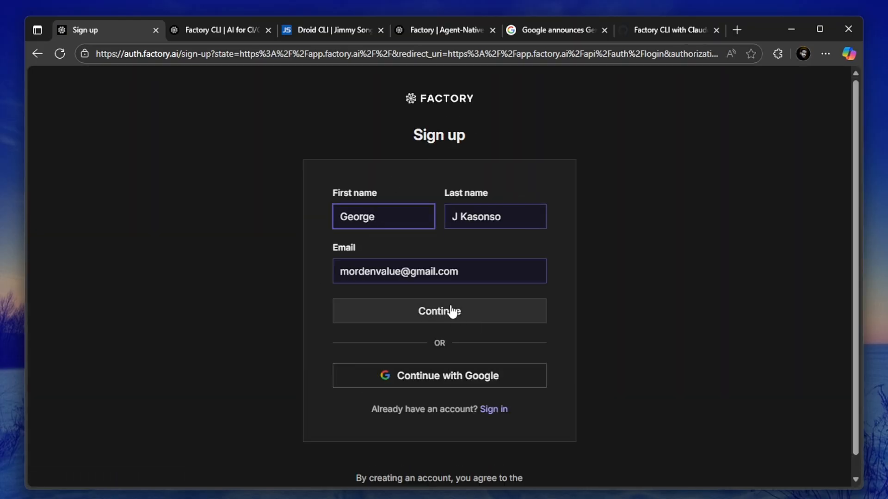
left_click(439, 310)
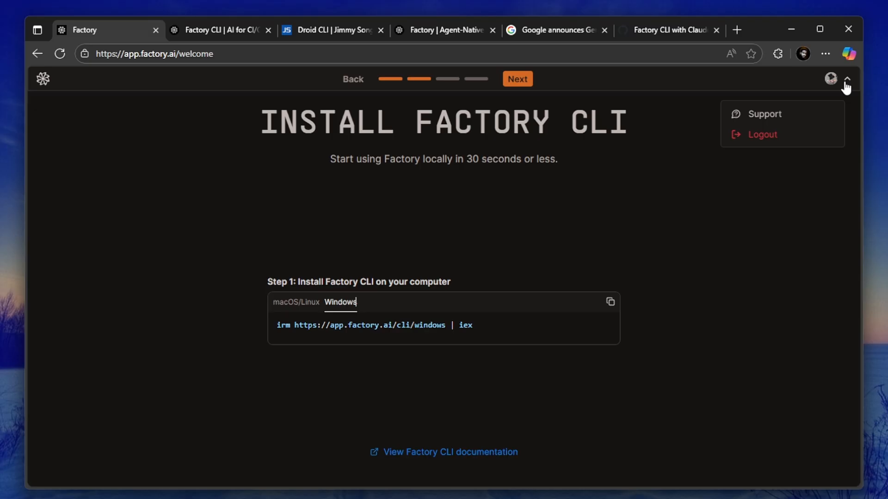
mouse_move(492, 316)
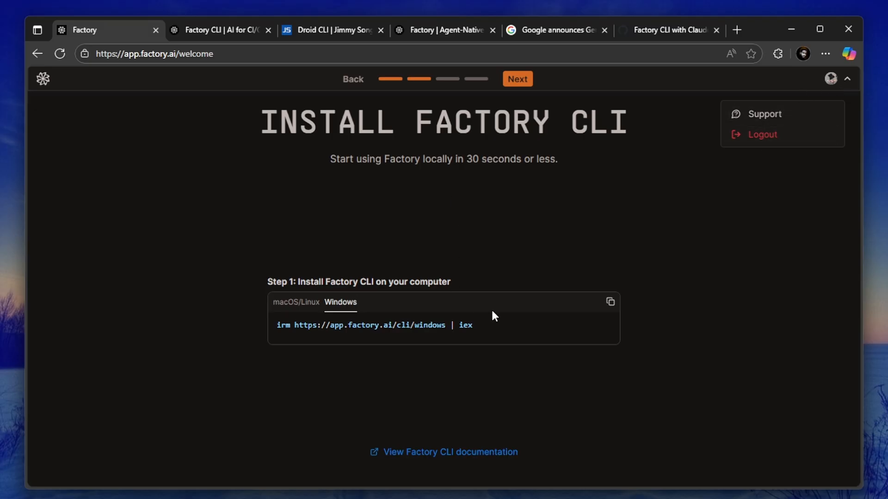
left_click(282, 329)
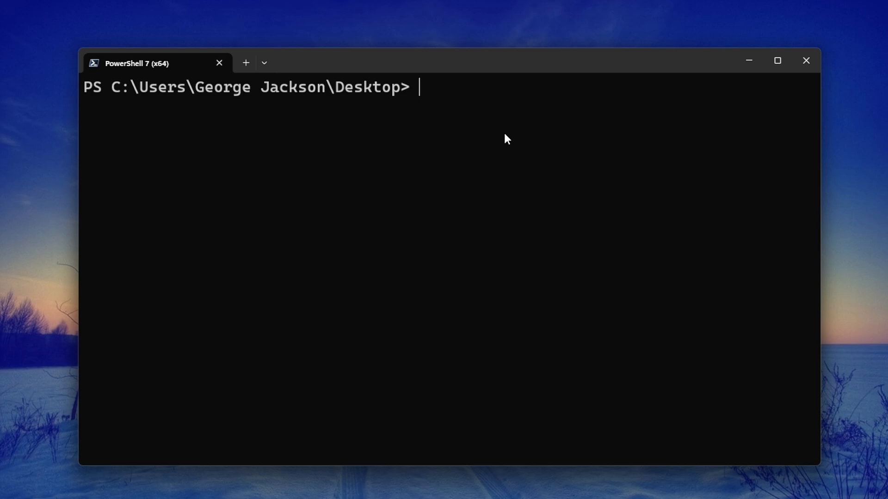
type("irm https://app.factory.ai/cli/windows | ie")
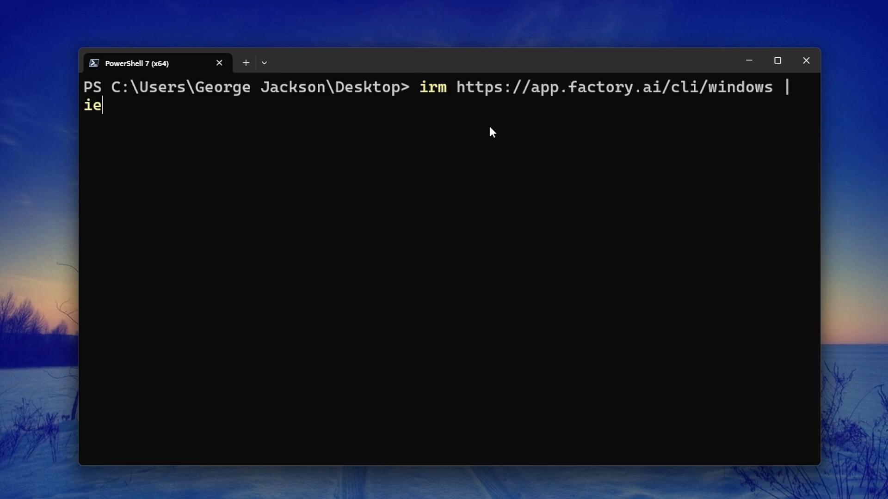
type("x")
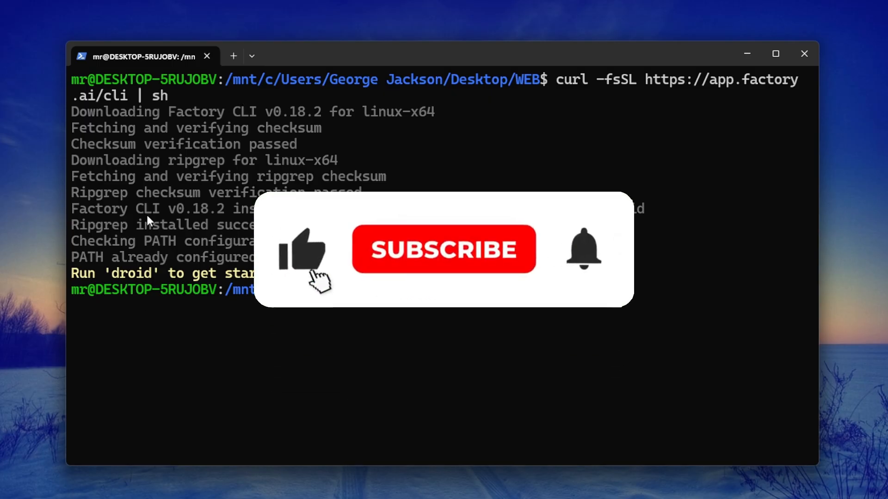
left_click(443, 249)
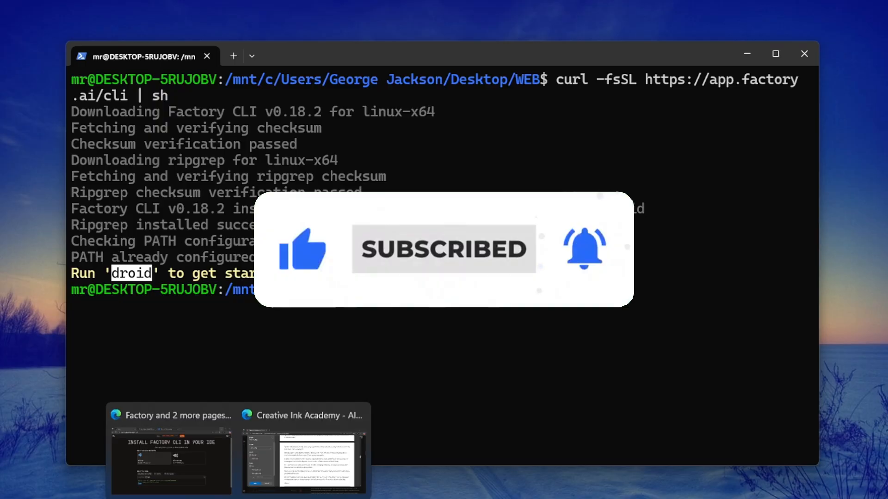
left_click(171, 450)
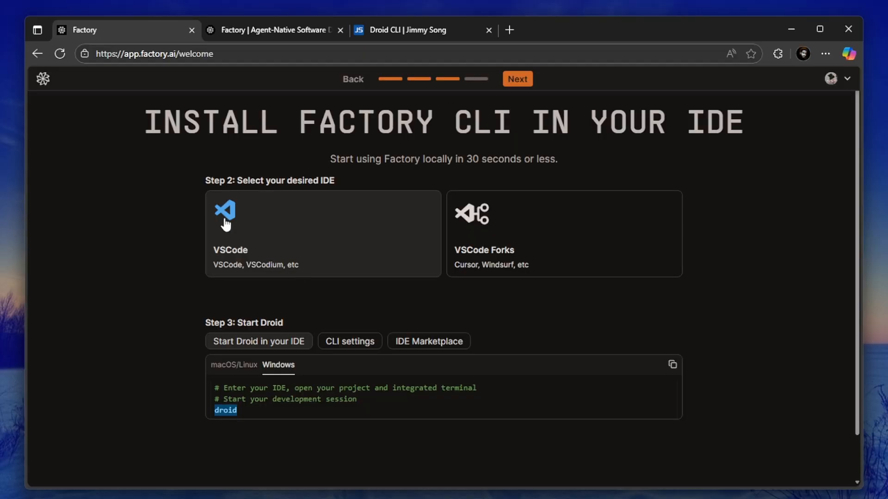
mouse_move(526, 274)
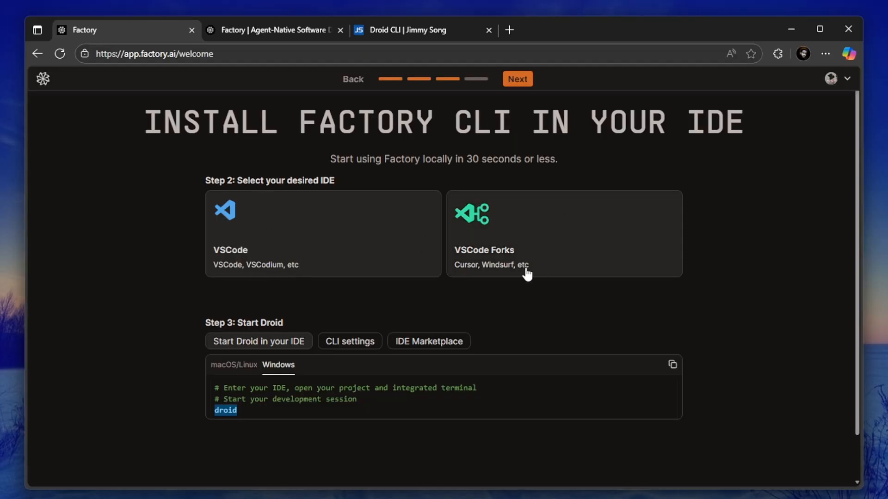
mouse_move(526, 258)
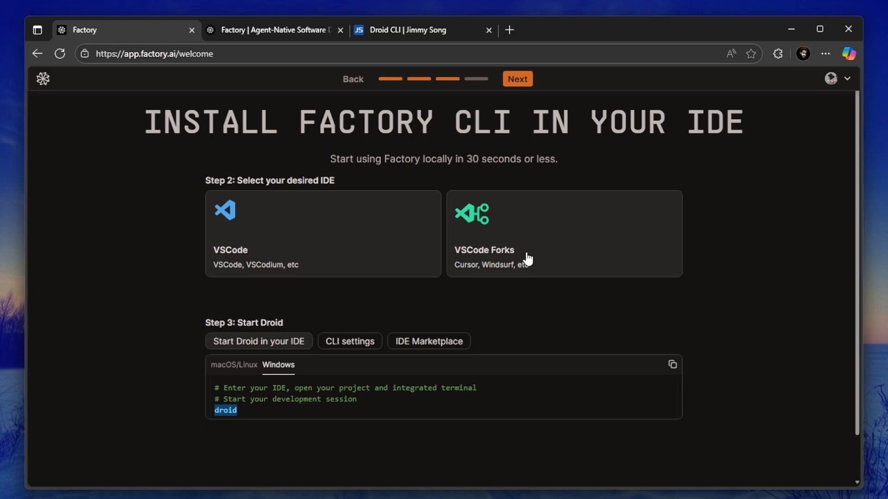
mouse_move(250, 444)
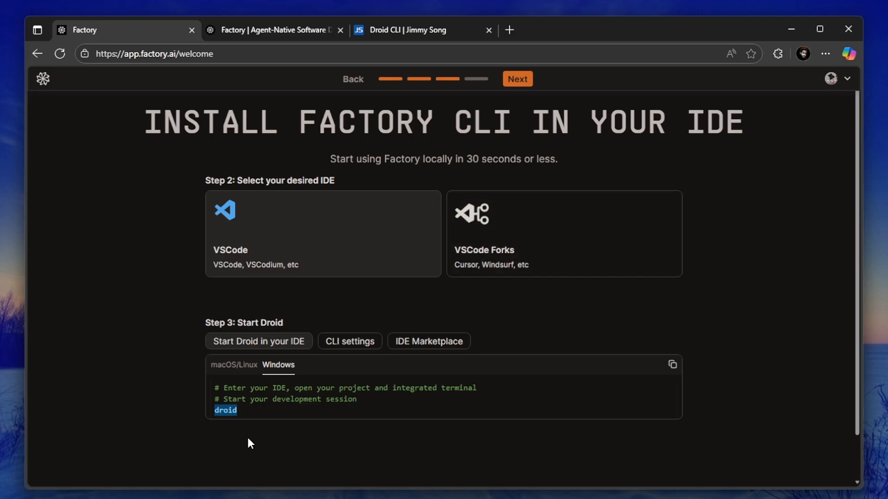
mouse_move(793, 29)
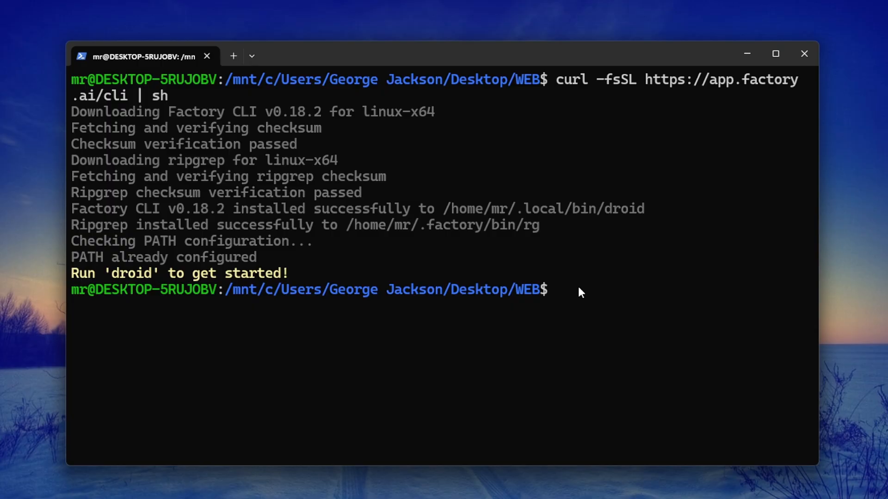
Step: Run droid in the WEB folder and scroll to the Factory account login prompt
type("droid")
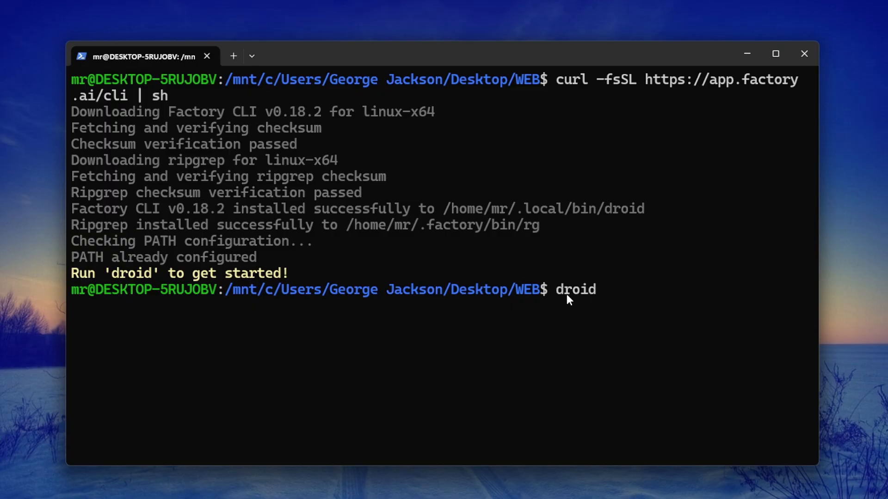
key("Return")
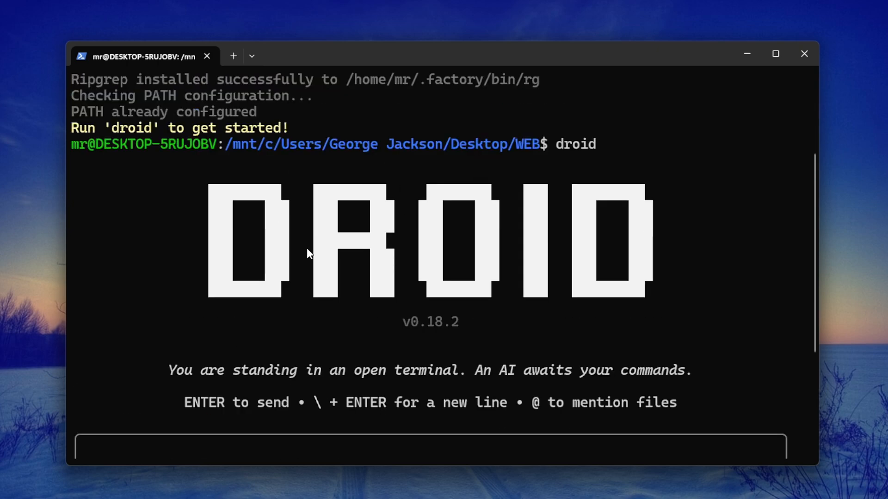
scroll("down", 3)
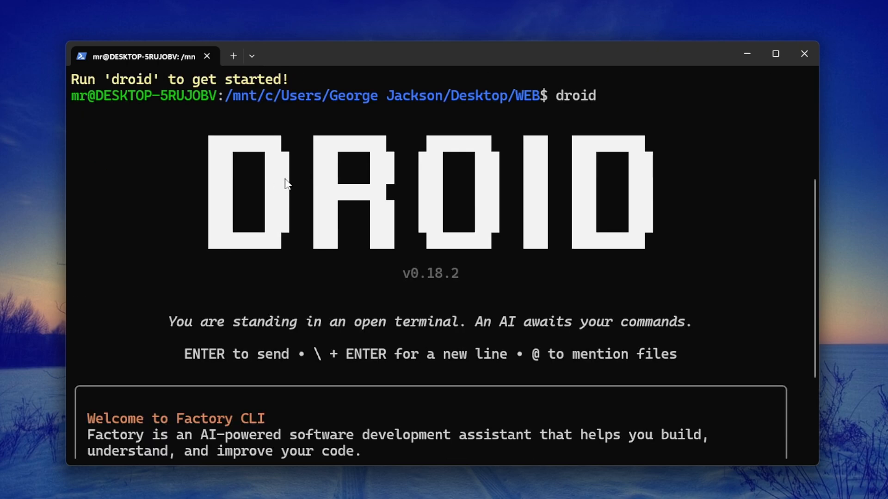
mouse_move(505, 209)
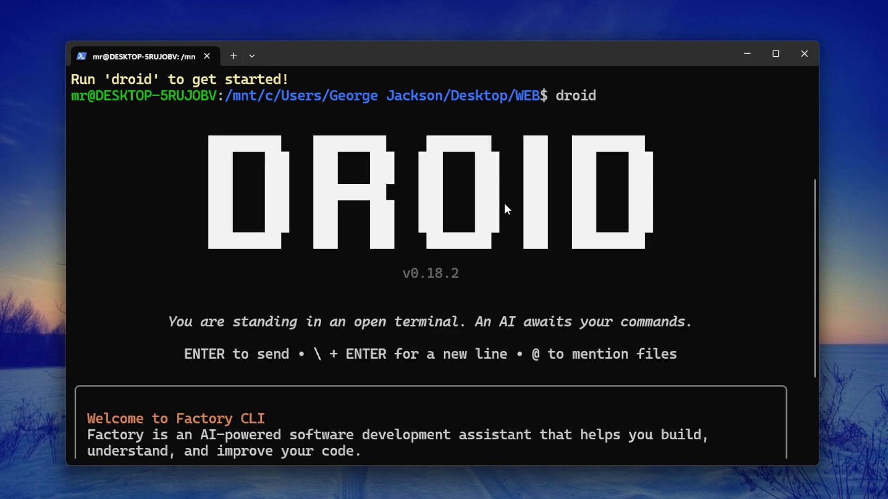
mouse_move(270, 336)
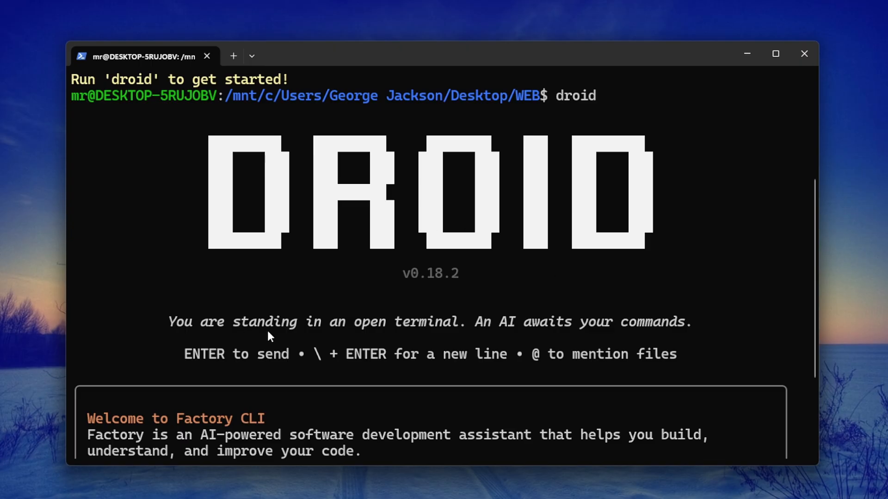
mouse_move(482, 333)
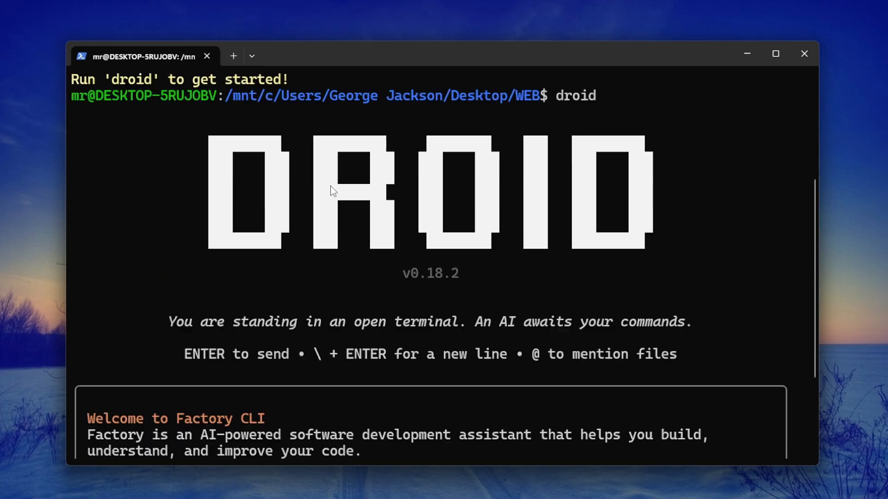
scroll("down", 3)
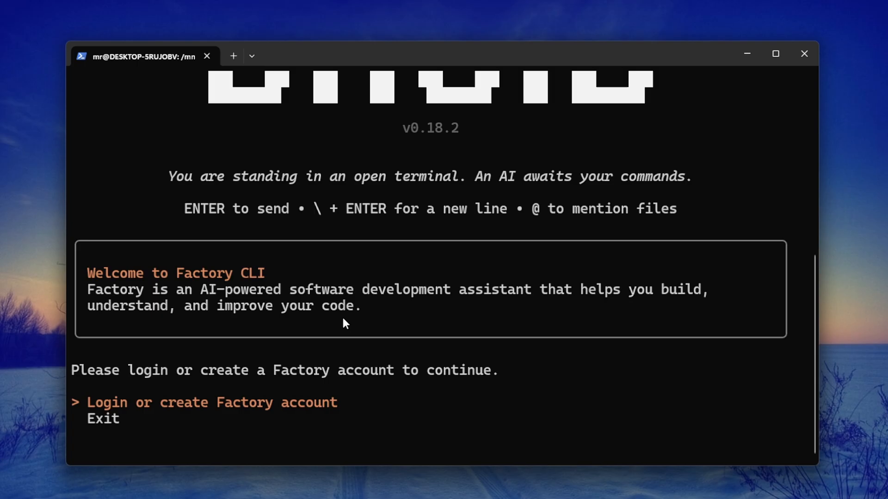
Step: Choose 'Login or create Factory account' and confirm the device activation code in Edge
key("Down")
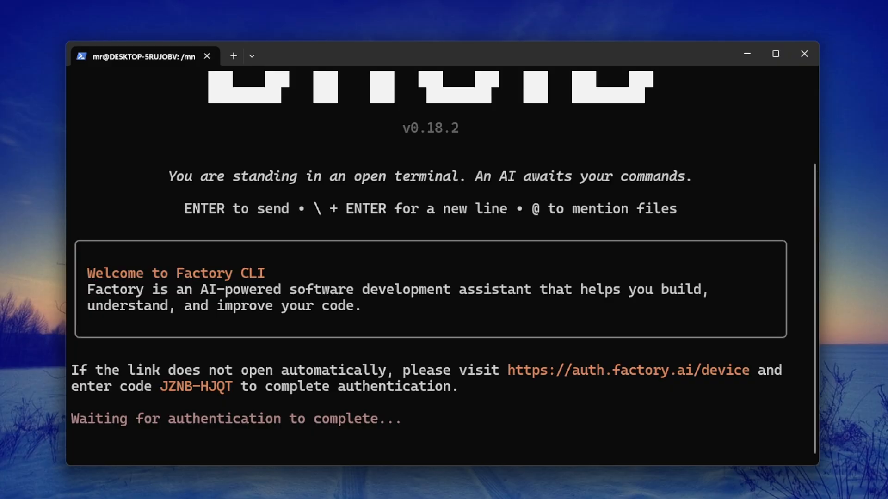
mouse_move(261, 428)
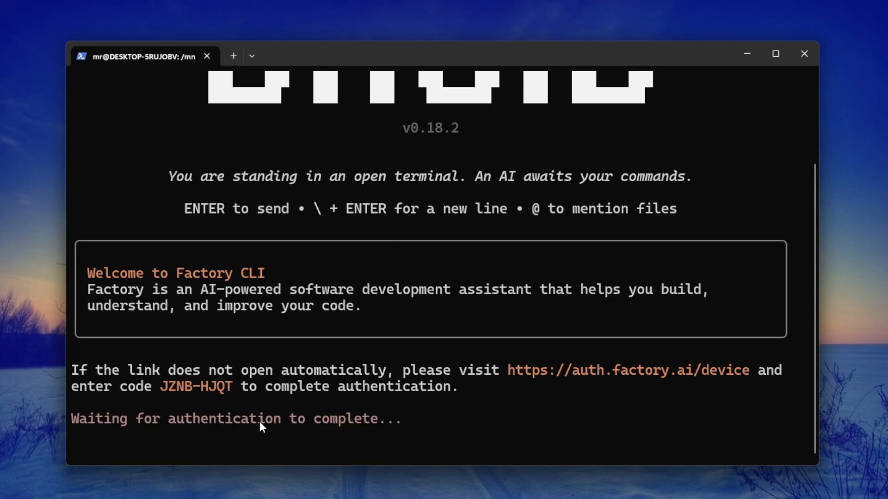
mouse_move(668, 379)
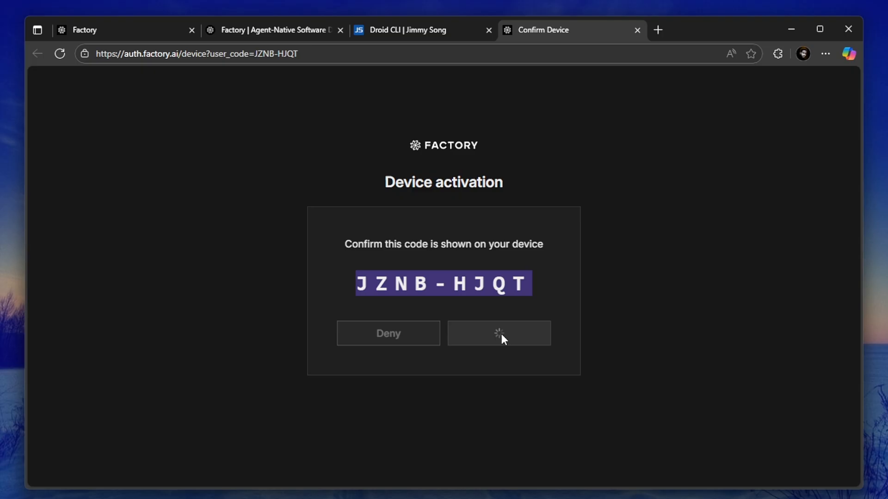
left_click(499, 333)
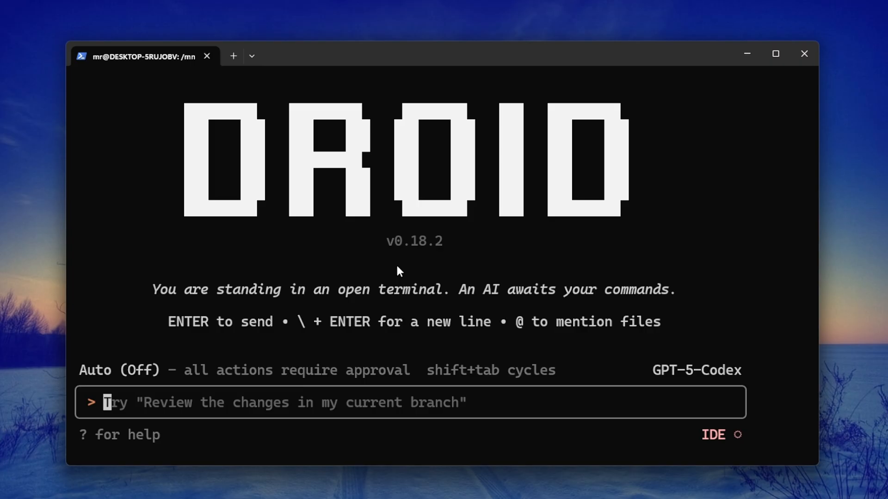
mouse_move(384, 427)
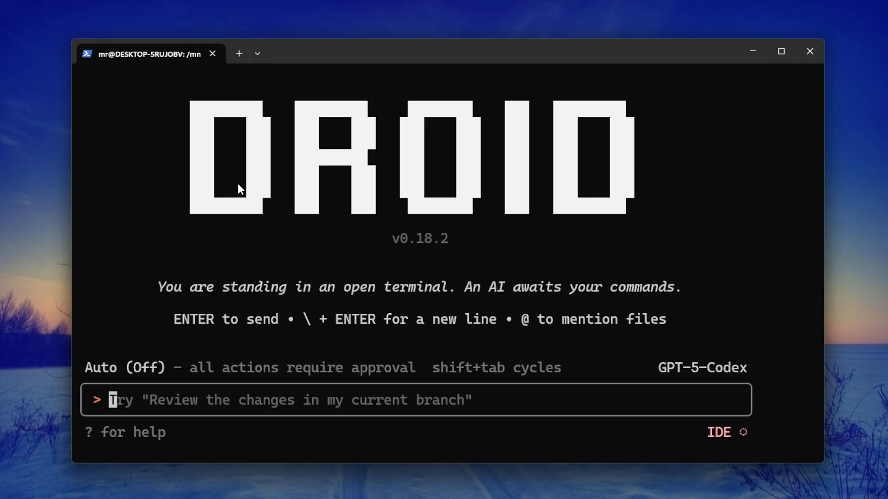
mouse_move(523, 227)
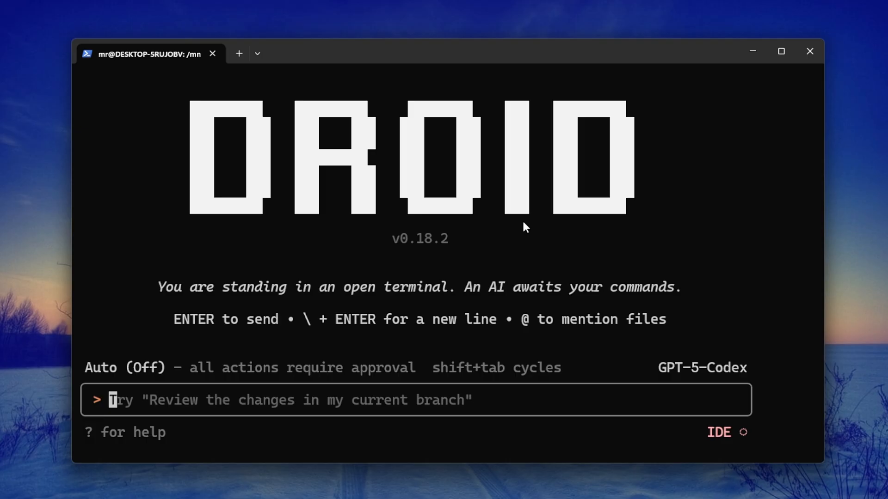
mouse_move(514, 237)
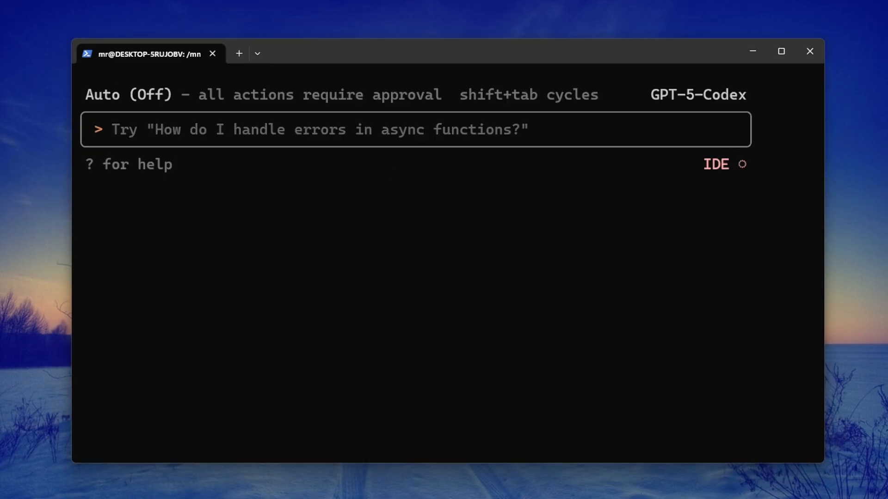
Step: Submit the 3D-card portfolio prompt and always allow medium impact commands
key("Return")
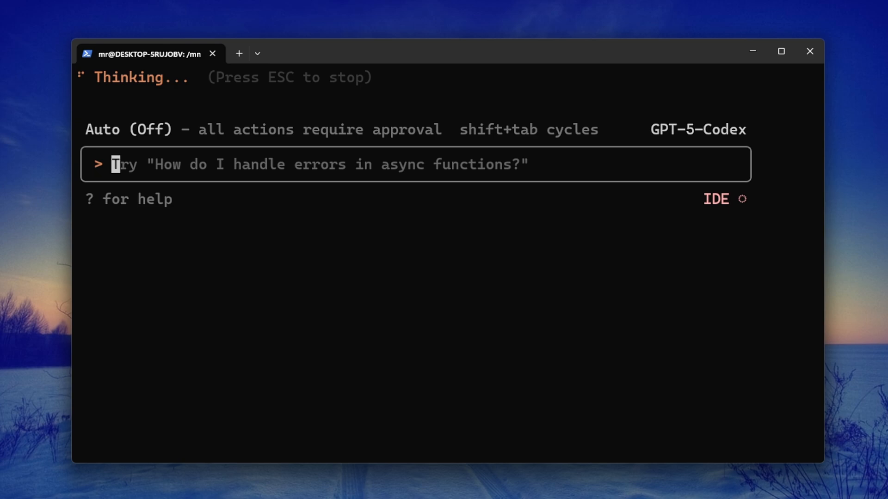
key("Return")
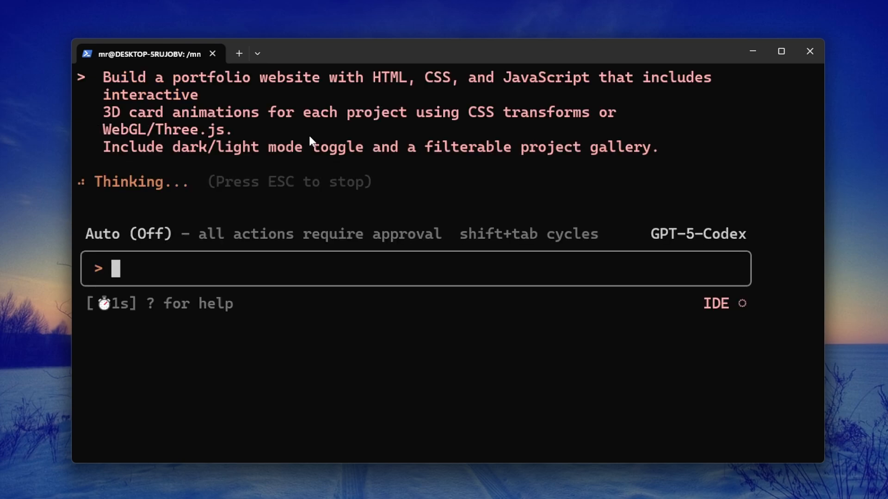
mouse_move(381, 166)
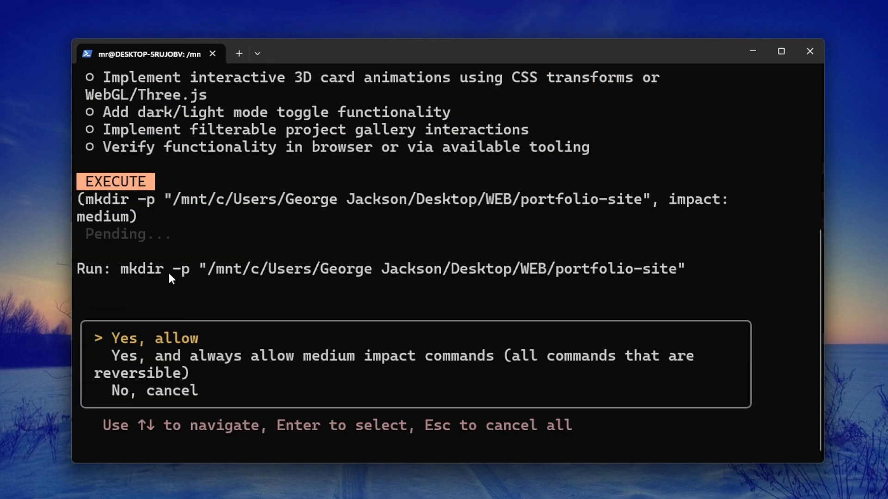
mouse_move(136, 277)
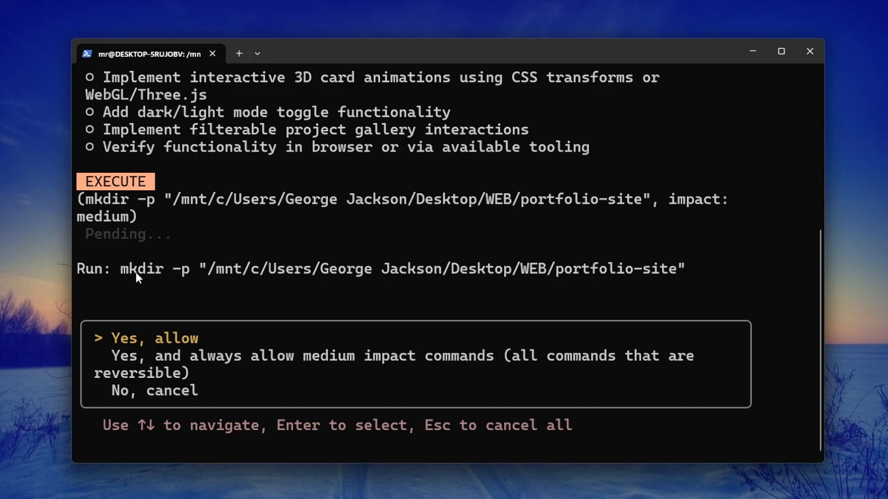
mouse_move(146, 351)
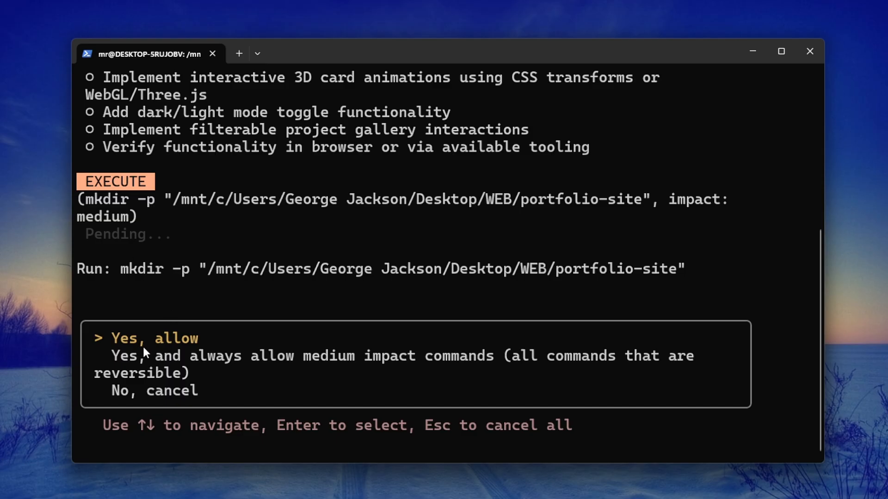
key("Down")
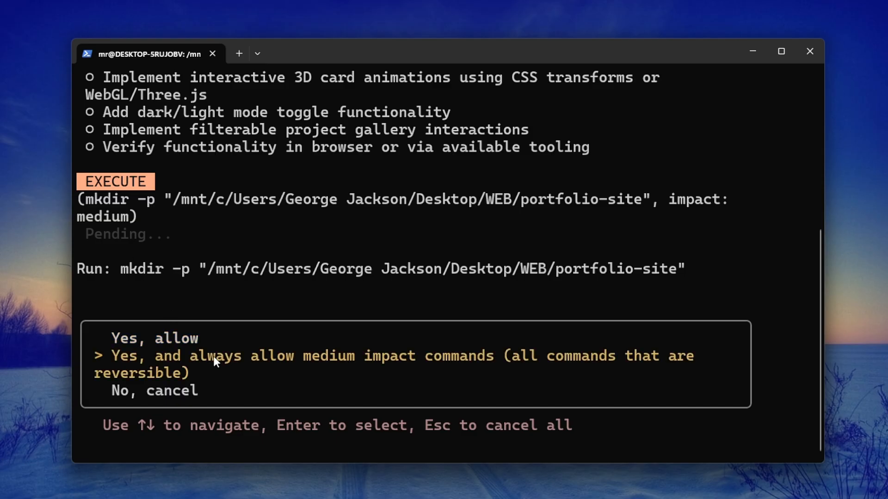
key("Return")
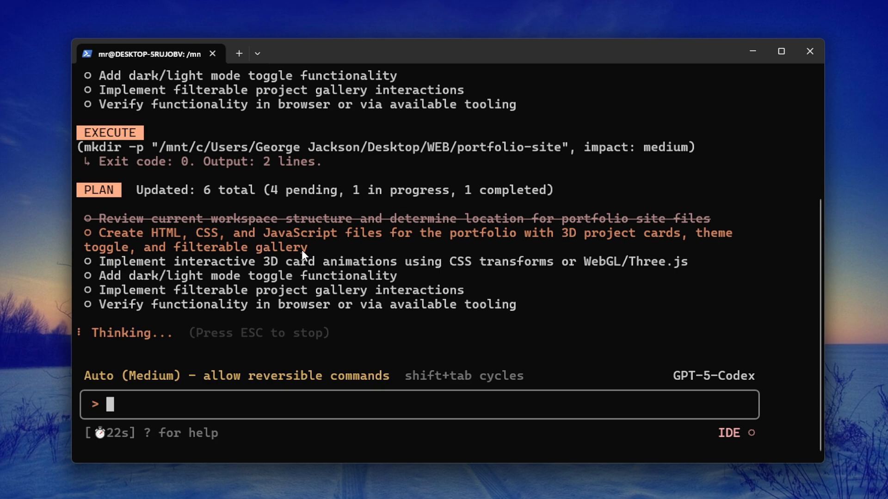
mouse_move(136, 205)
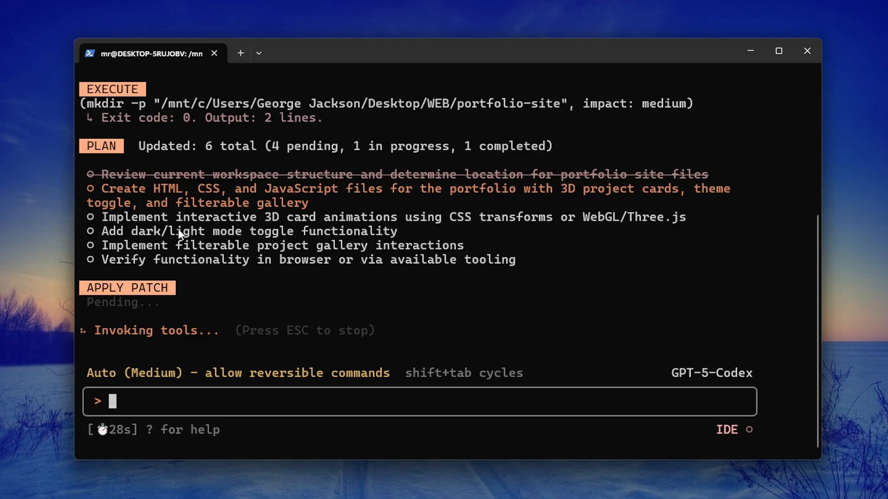
mouse_move(389, 201)
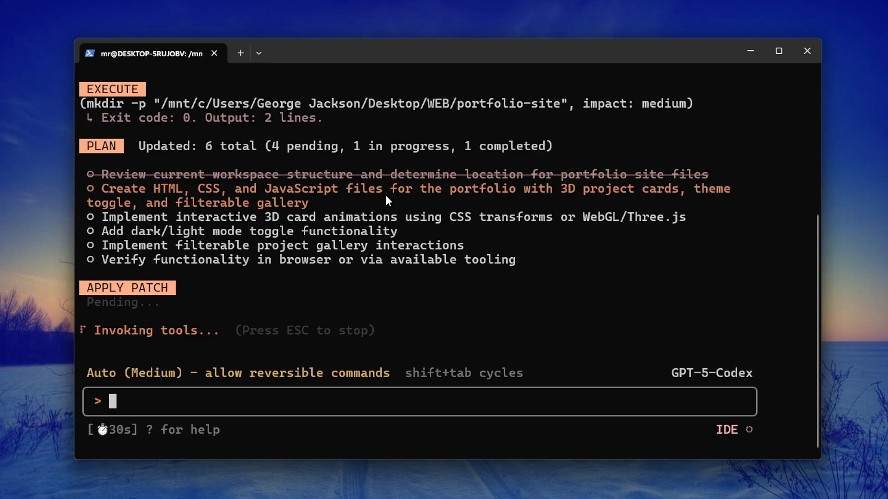
mouse_move(305, 205)
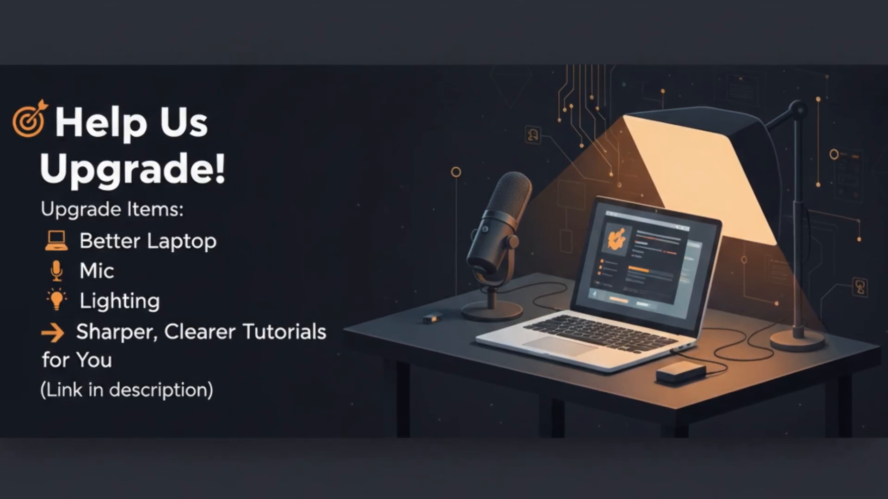
left_click(512, 51)
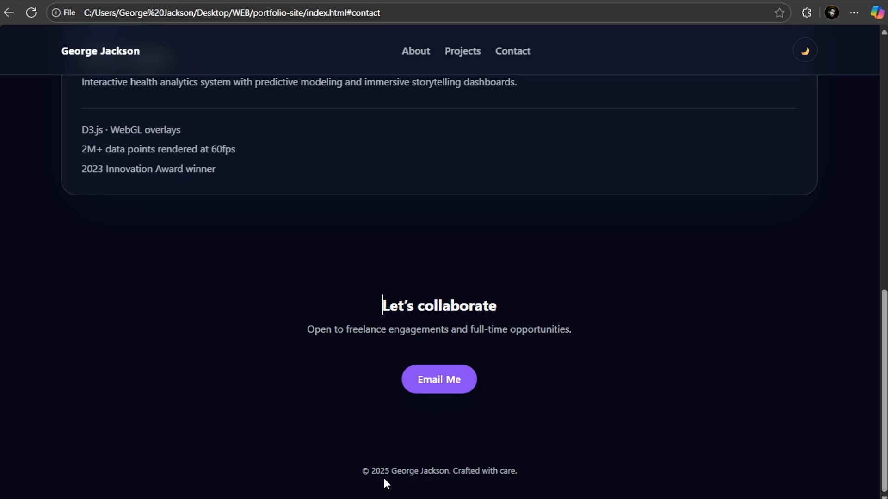
mouse_move(643, 352)
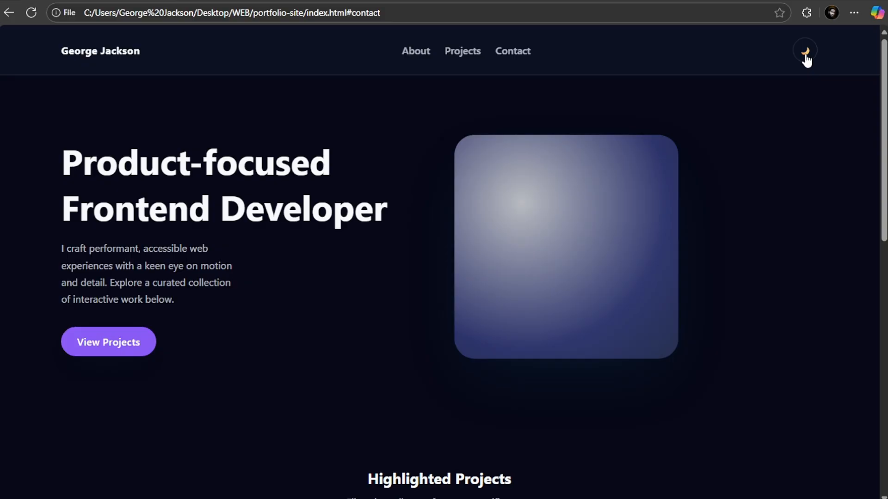
Step: Toggle the portfolio's dark/light mode and switch the gallery between Web Apps and All
left_click(462, 51)
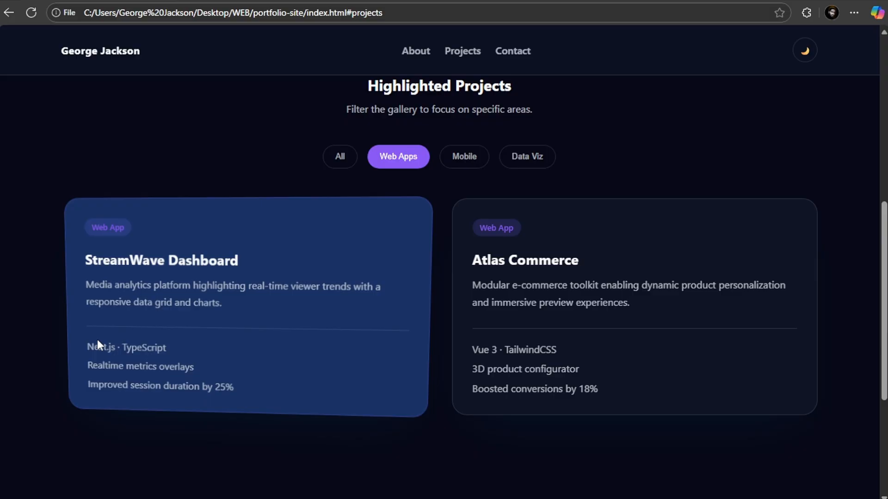
left_click(463, 157)
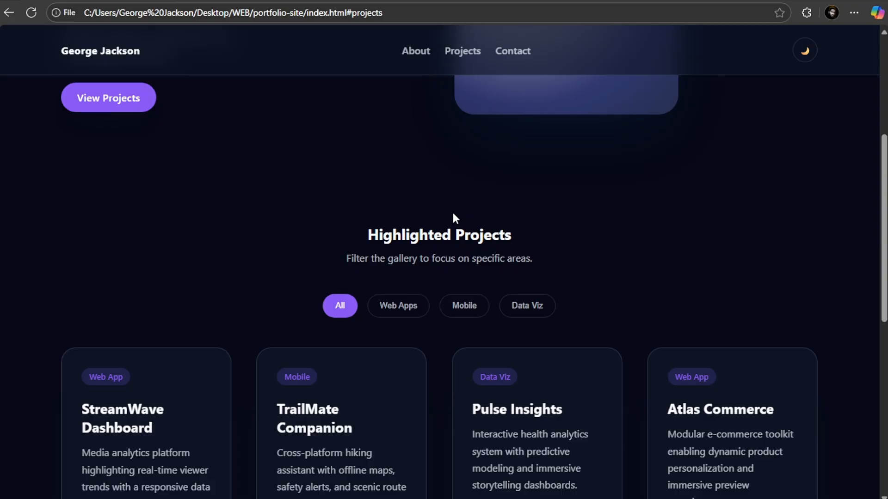
scroll("up", 3)
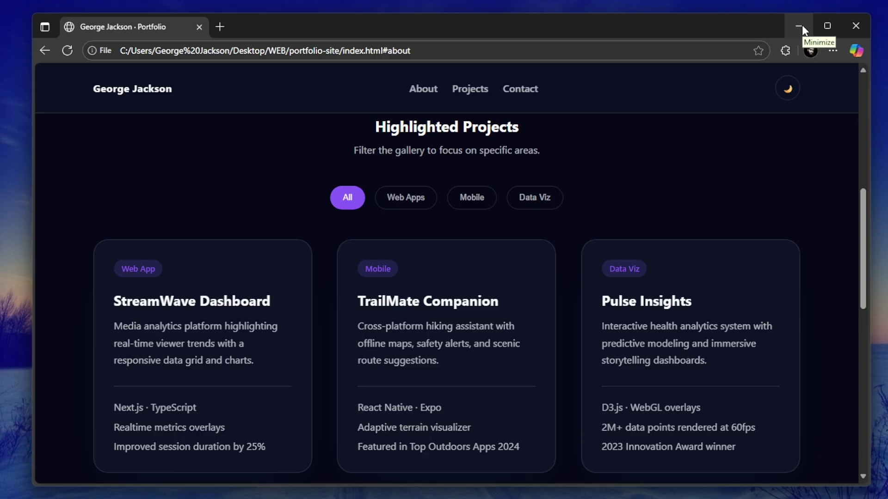
mouse_move(569, 332)
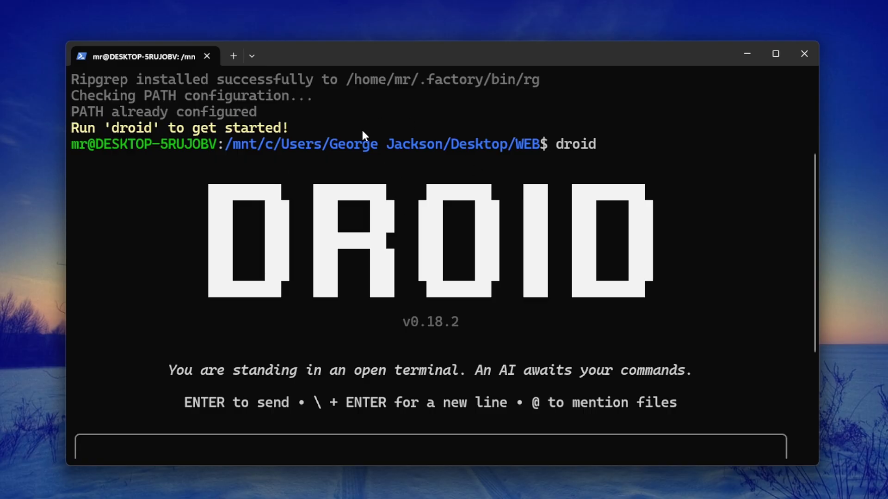
Step: Scroll the terminal to view the droid welcome screen and authentication prompt
scroll("down", 3)
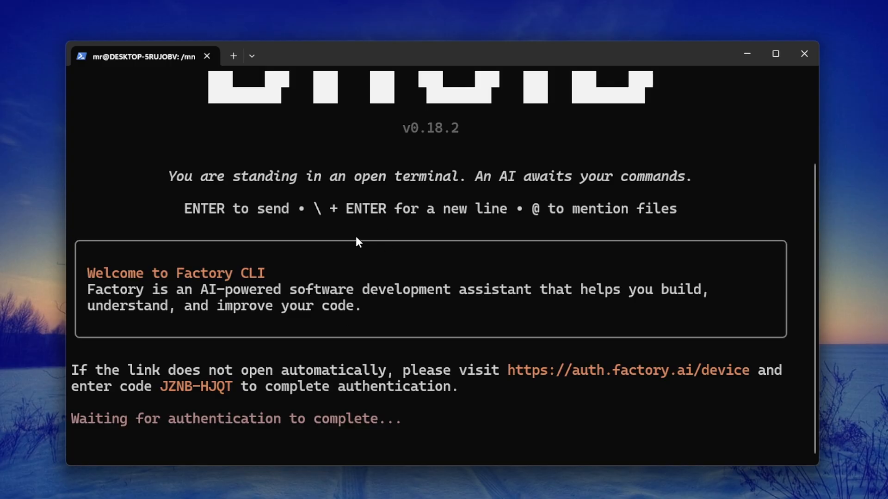
mouse_move(326, 433)
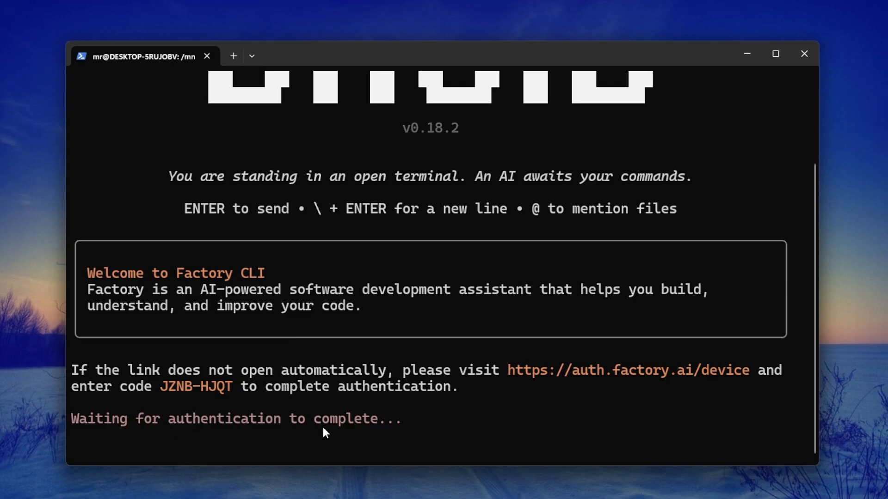
mouse_move(675, 378)
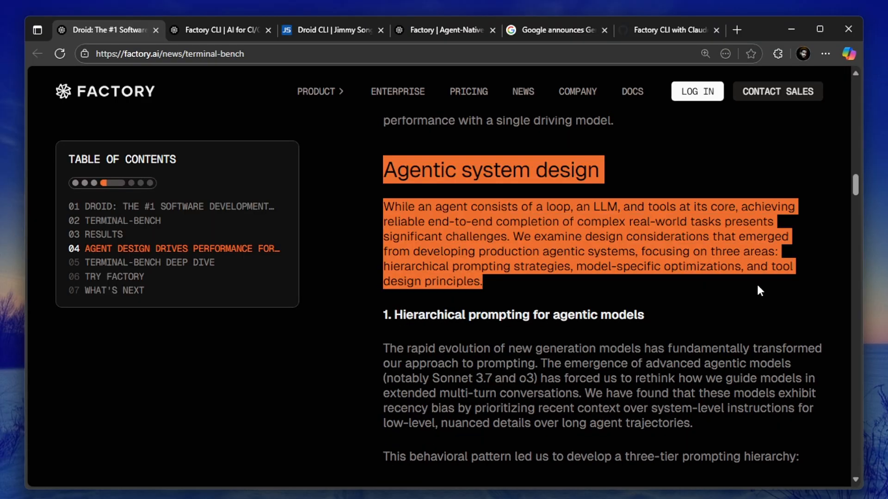
Step: Scroll through the Terminal-Bench article's agent design passages
scroll("up", 3)
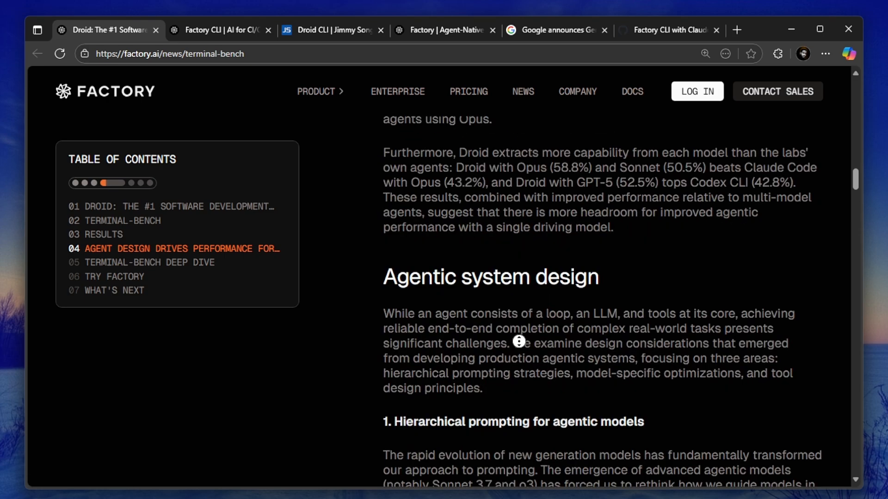
scroll("down", 3)
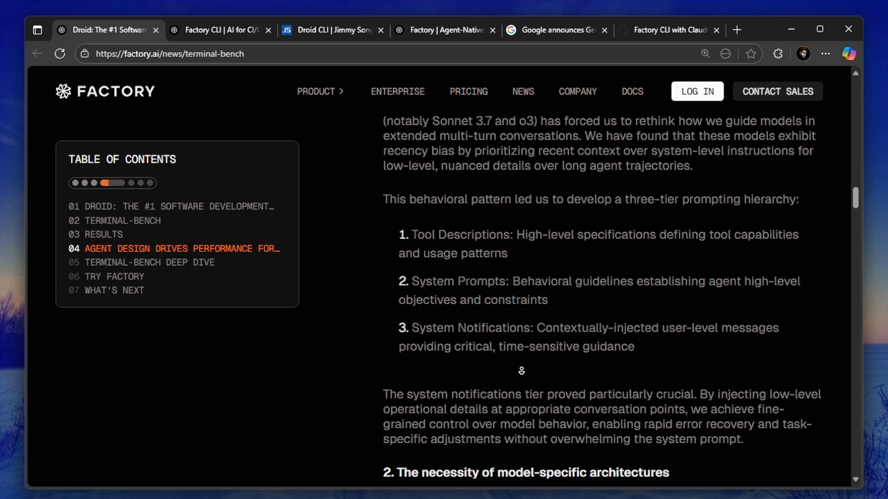
scroll("down", 3)
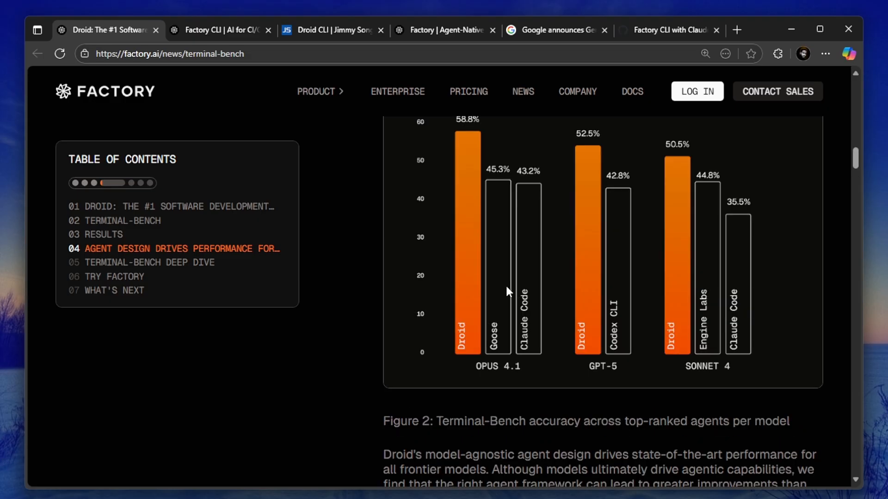
scroll("down", 3)
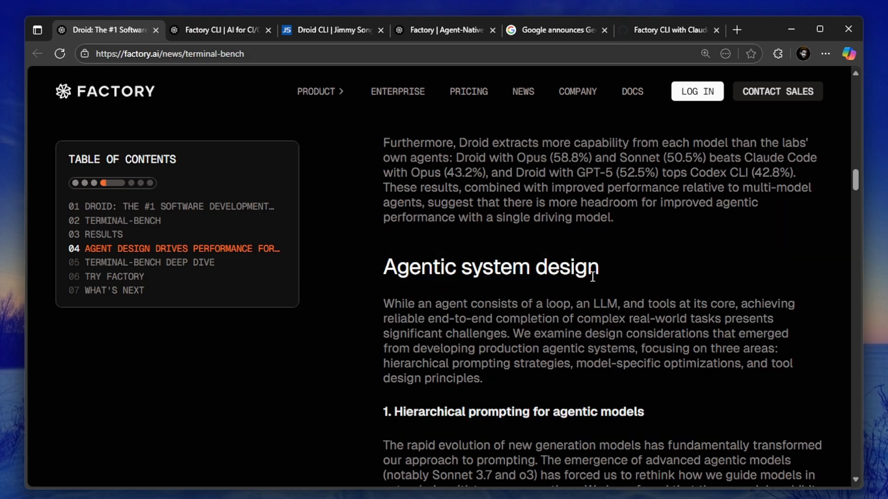
scroll("down", 3)
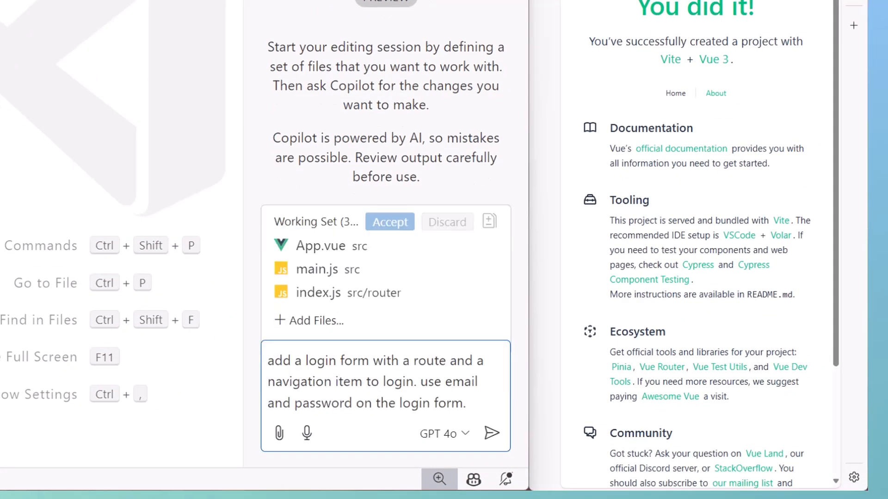
left_click(490, 434)
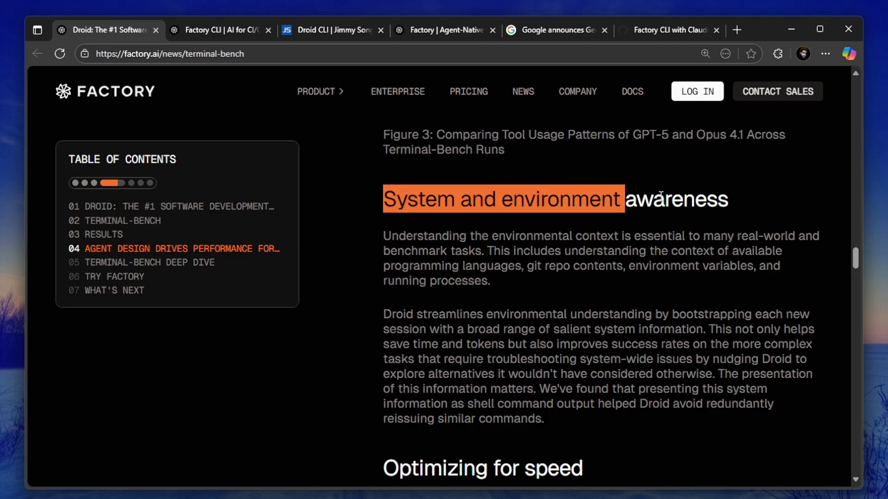
Step: Highlight the System and environment awareness heading and bootstrapping paragraph, then jump to What's Next
left_click(505, 205)
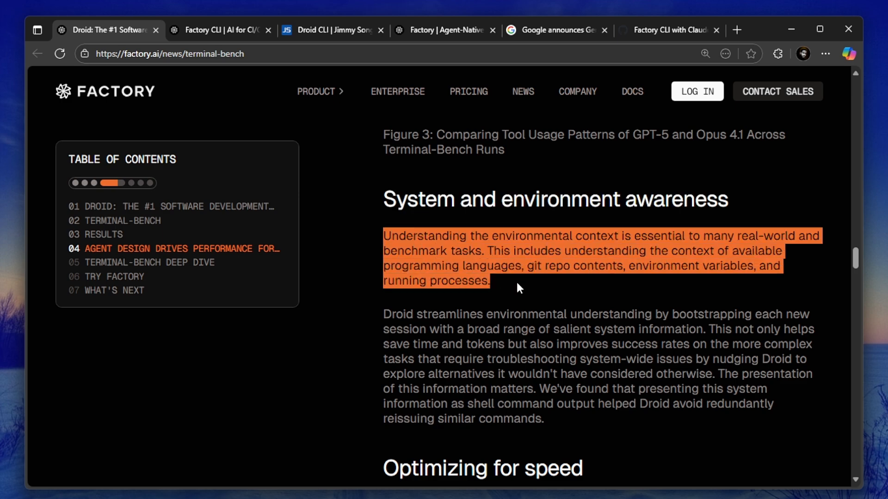
scroll("down", 3)
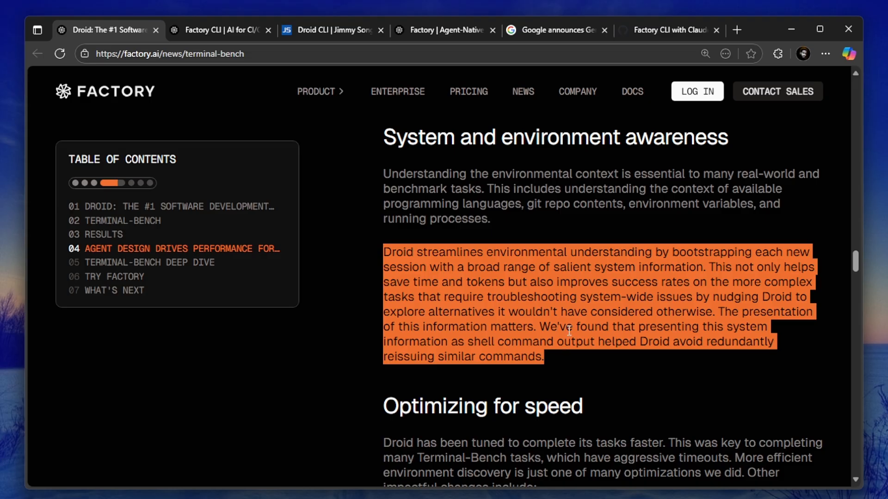
left_click(531, 286)
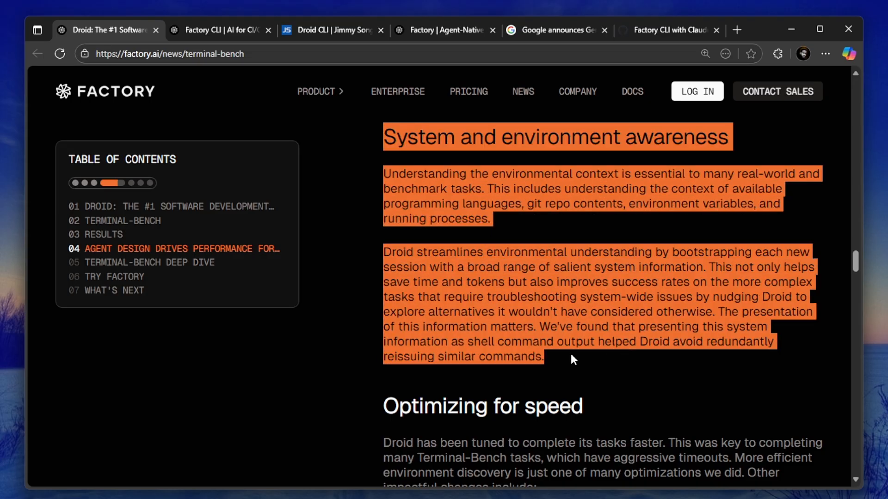
left_click(114, 290)
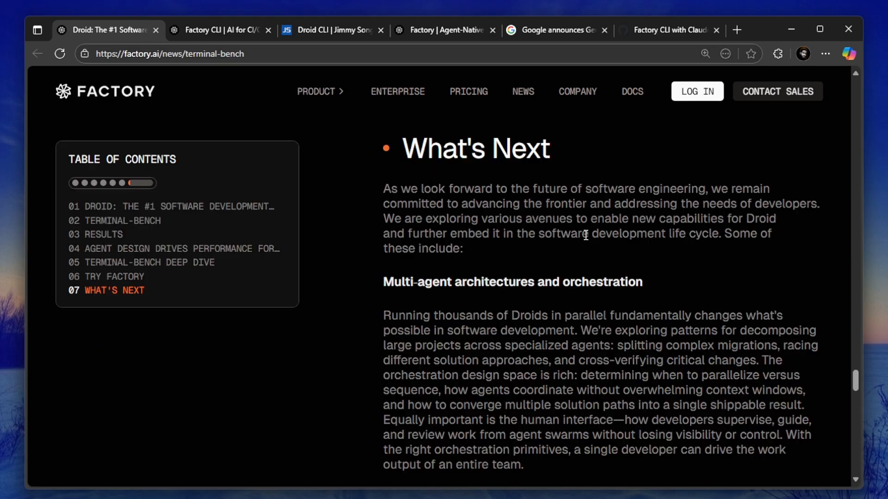
Step: Start the free Droid trial and sign up with a Google account
left_click(437, 265)
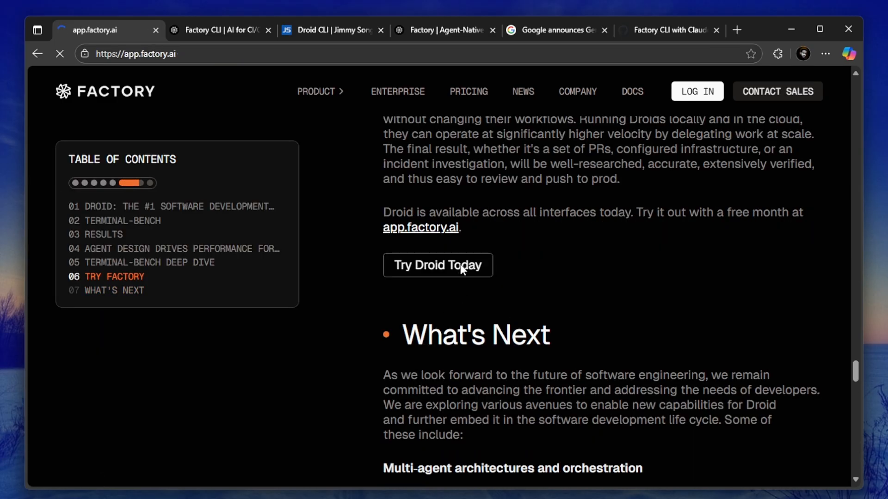
left_click(437, 265)
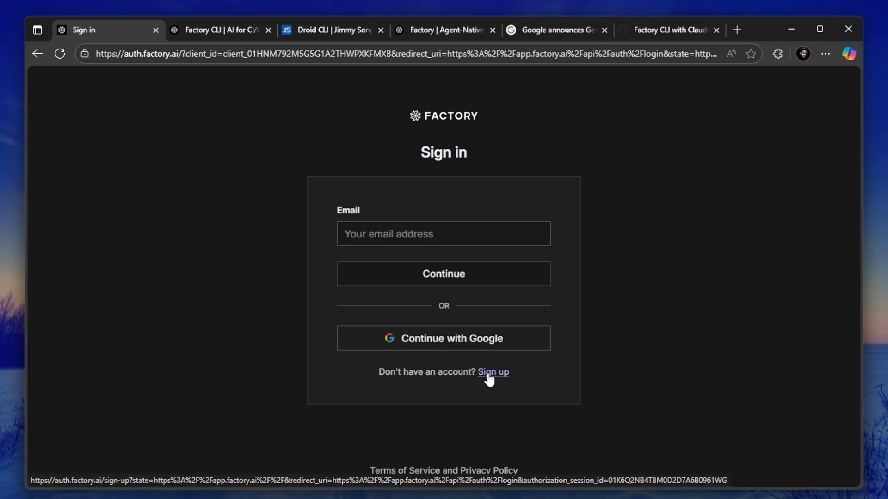
left_click(492, 371)
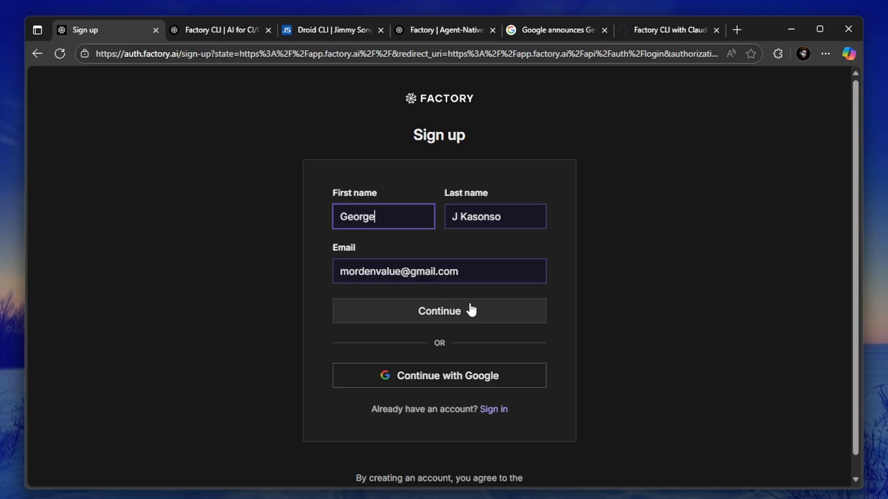
left_click(438, 376)
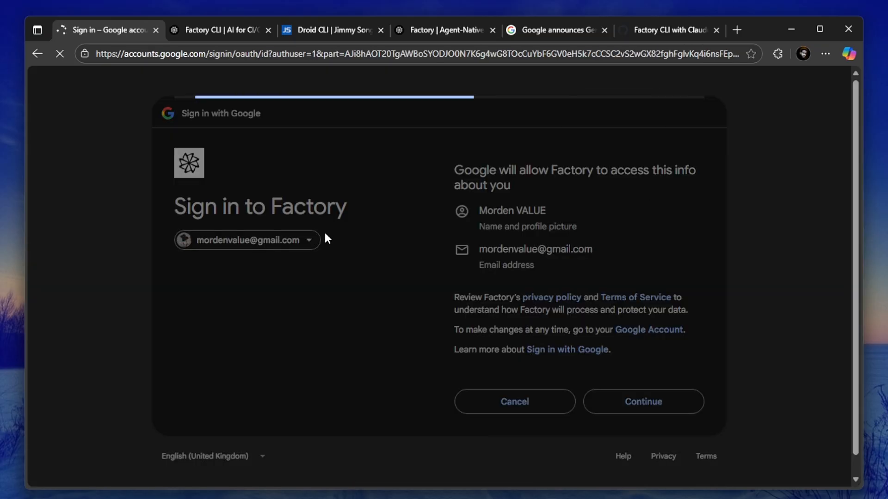
left_click(642, 401)
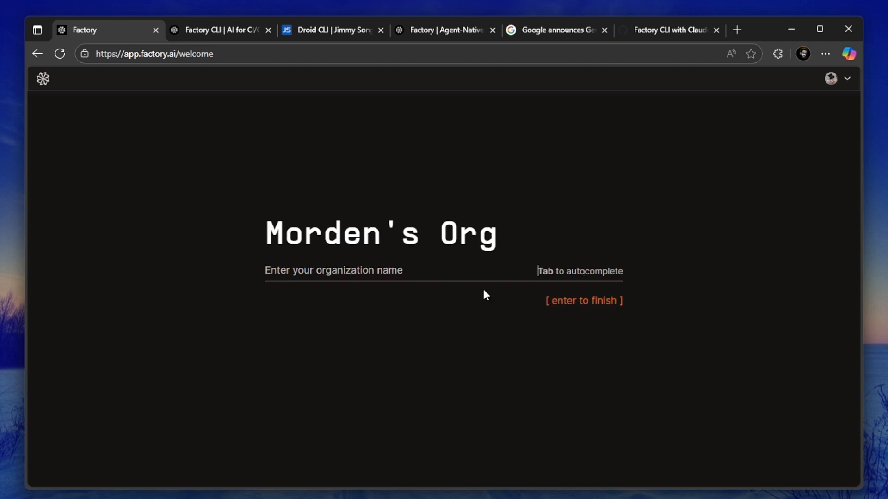
Step: Accept the suggested organization name and choose Terminal as where Factory will be used
key("Return")
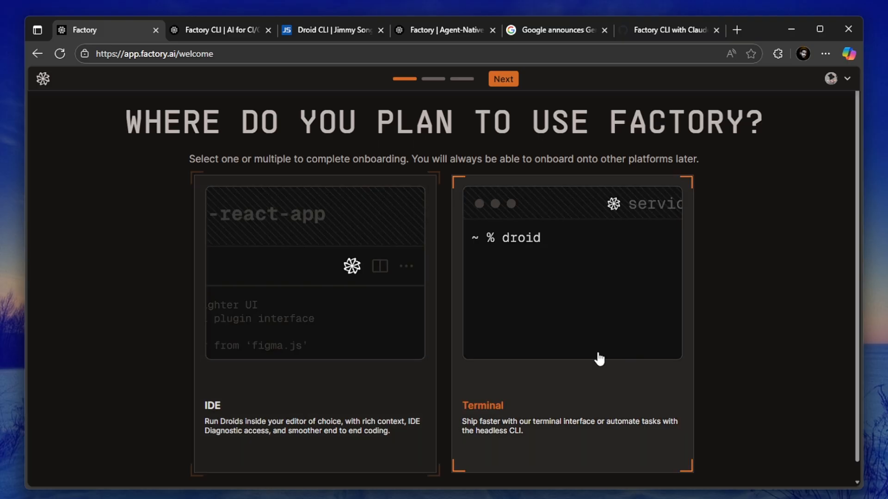
scroll("down", 3)
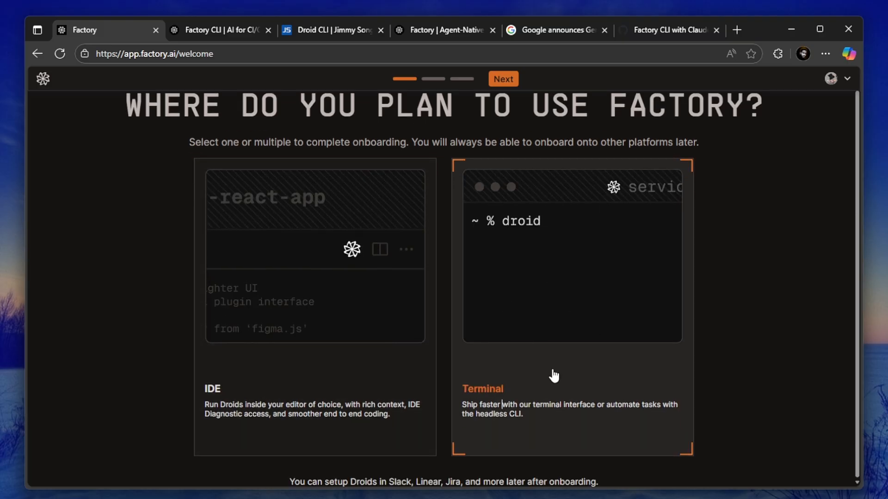
left_click(502, 78)
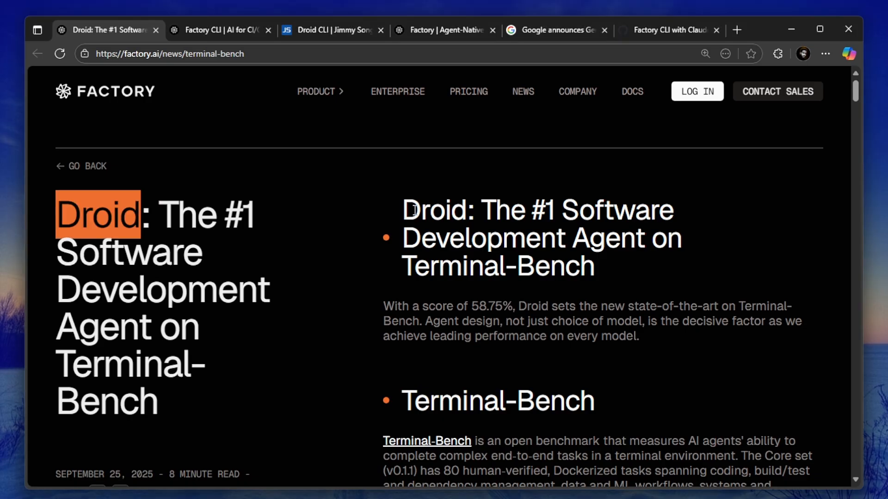
Step: Highlight the article title and 58.75% opening heading, then scroll into the Terminal-Bench section
left_click(220, 29)
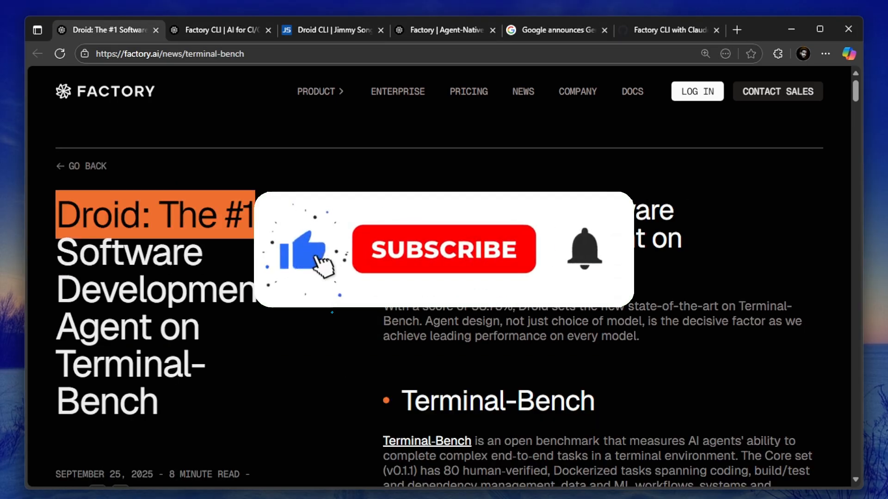
left_click(444, 249)
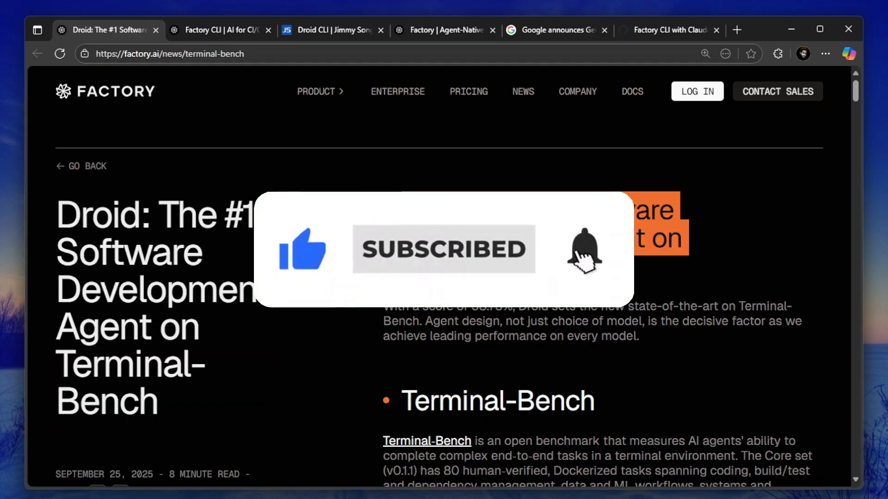
scroll("down", 3)
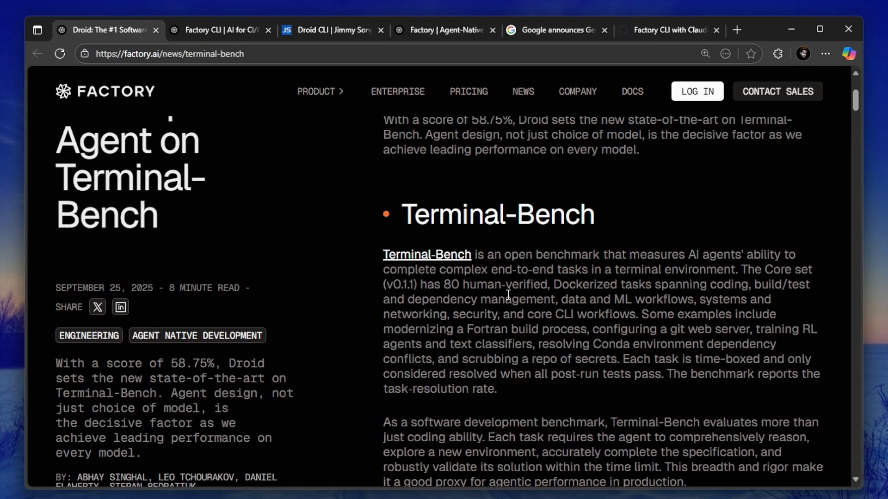
scroll("up", 3)
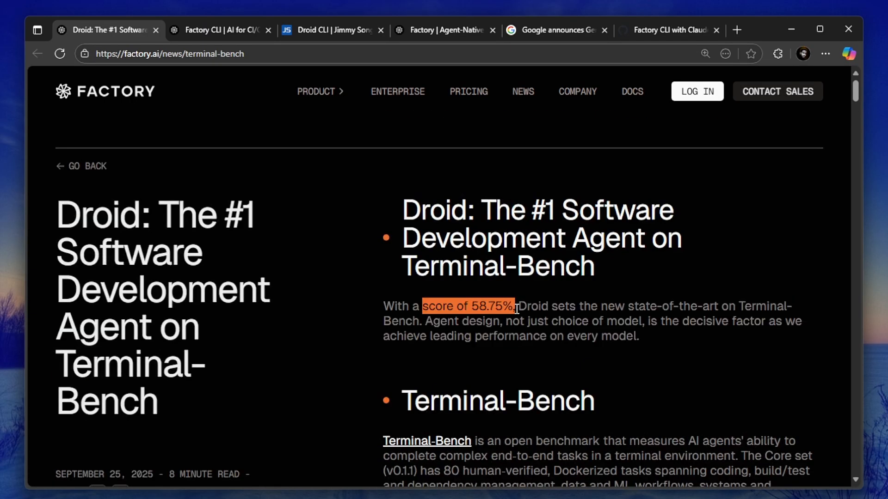
scroll("down", 3)
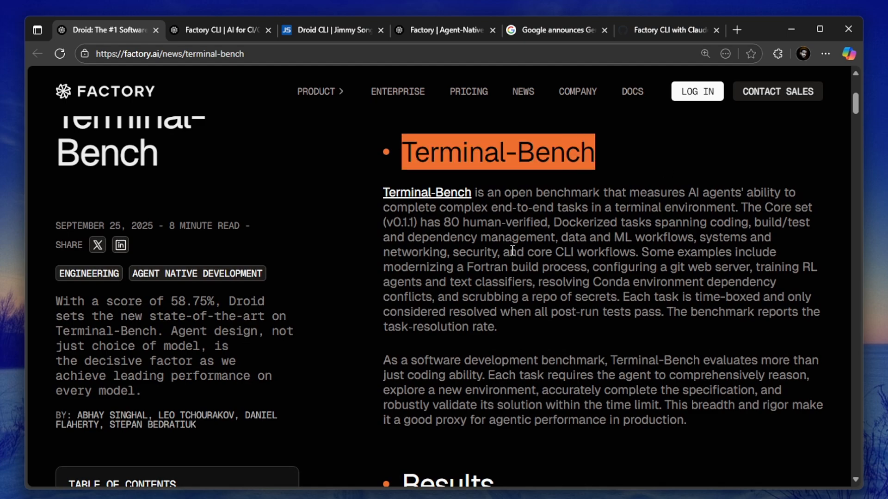
scroll("down", 3)
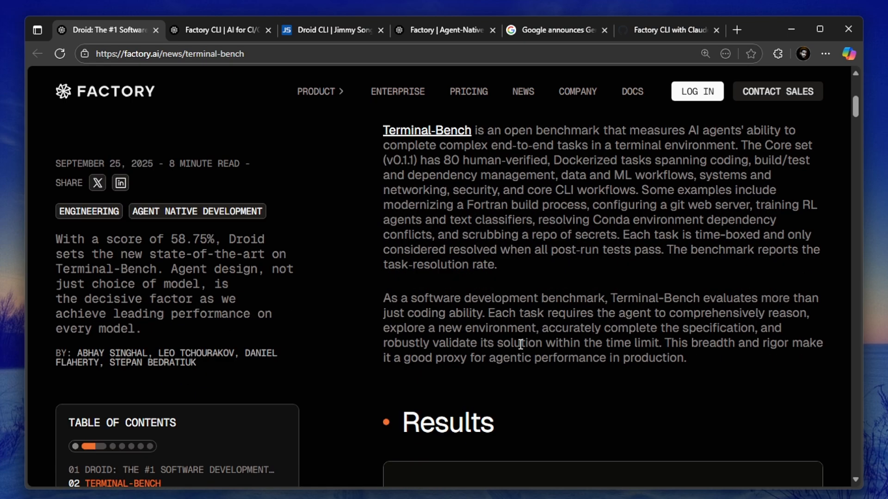